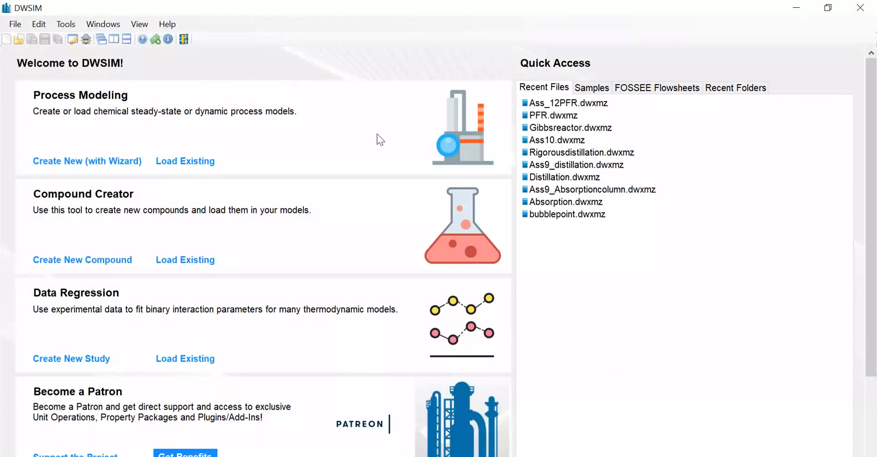
Create a new simulation using the wizard and advance past the introduction page.
click(87, 161)
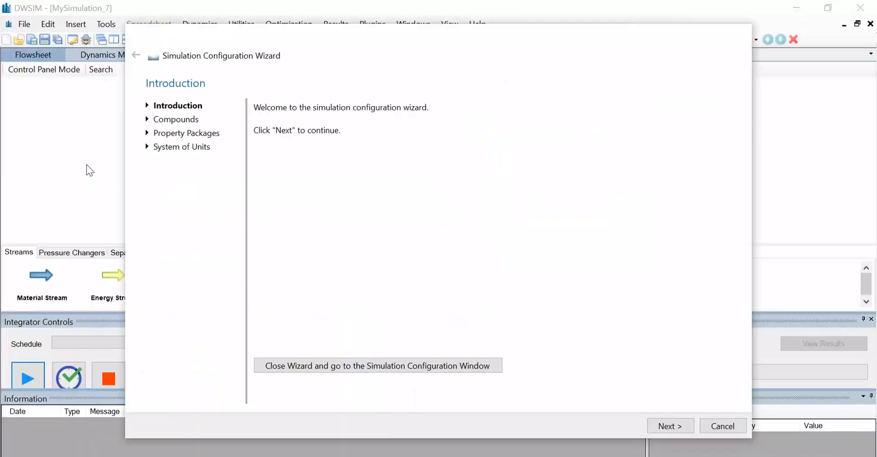
mouse_move(670, 425)
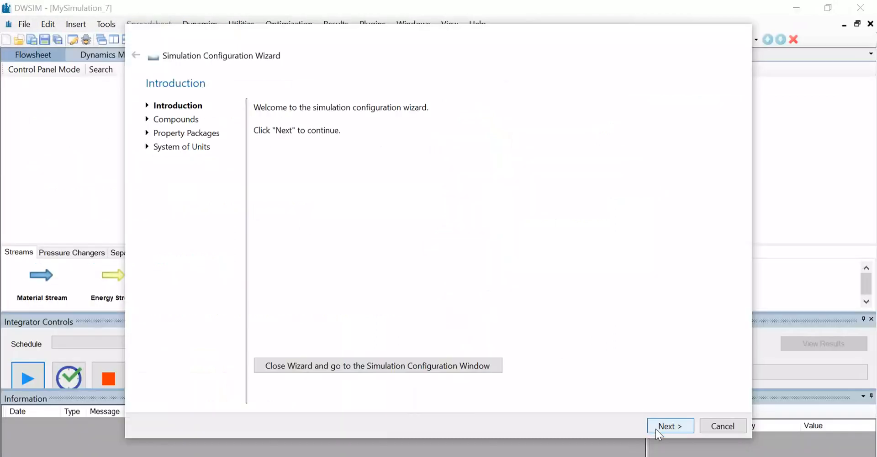
click(670, 426)
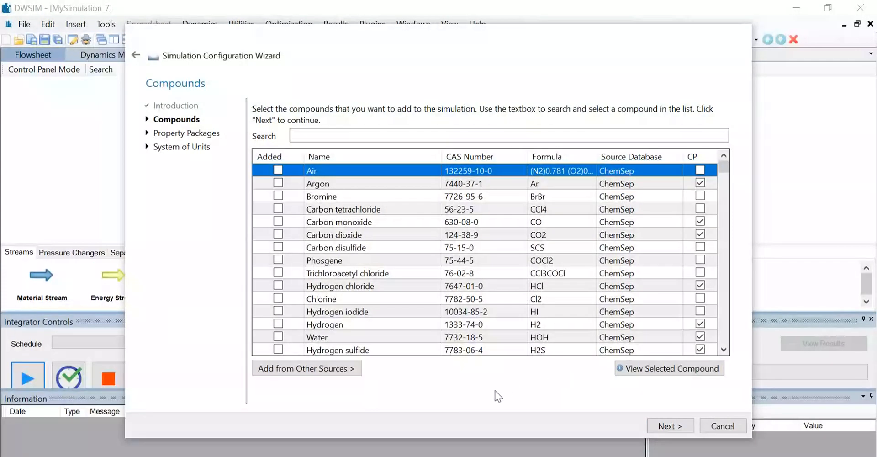
mouse_move(390, 157)
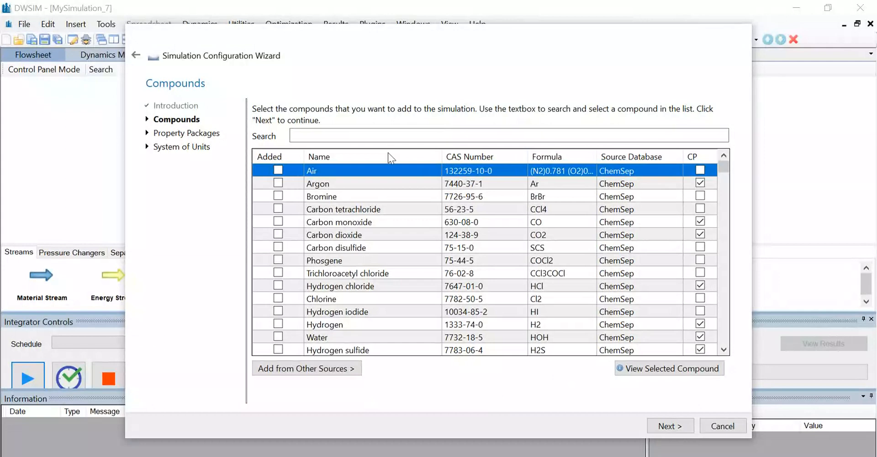
Search for and add Benzene and Toluene as simulation compounds.
text(B)
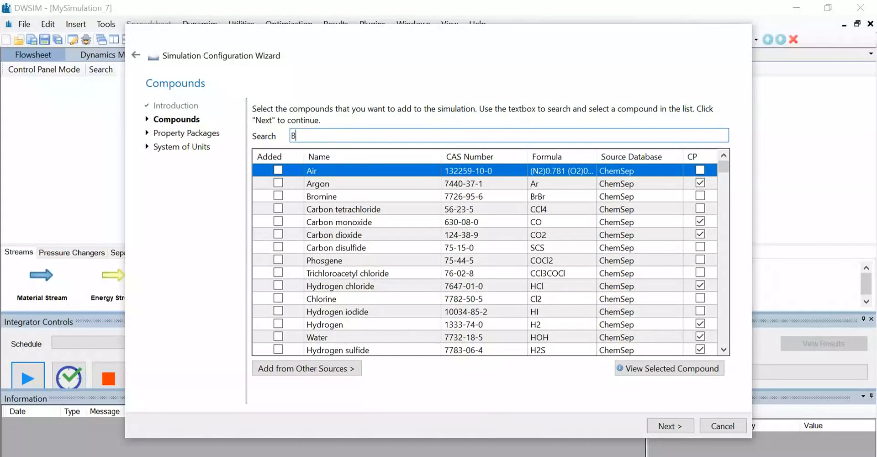
text(en)
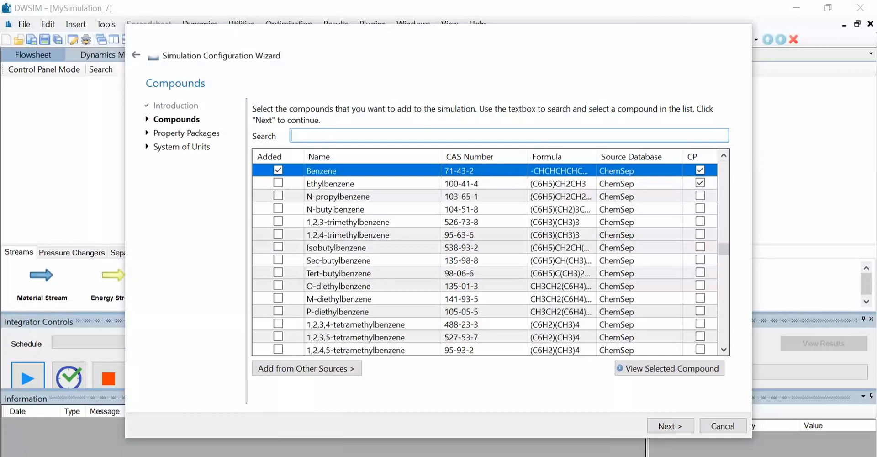
text(T)
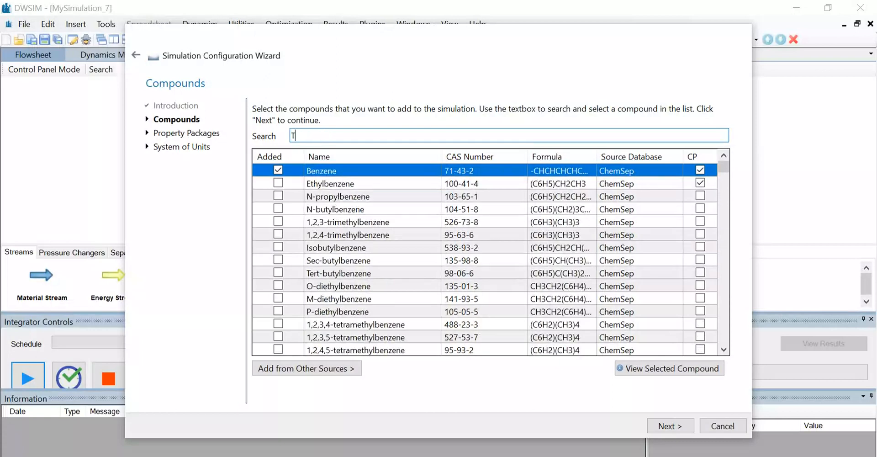
text(o)
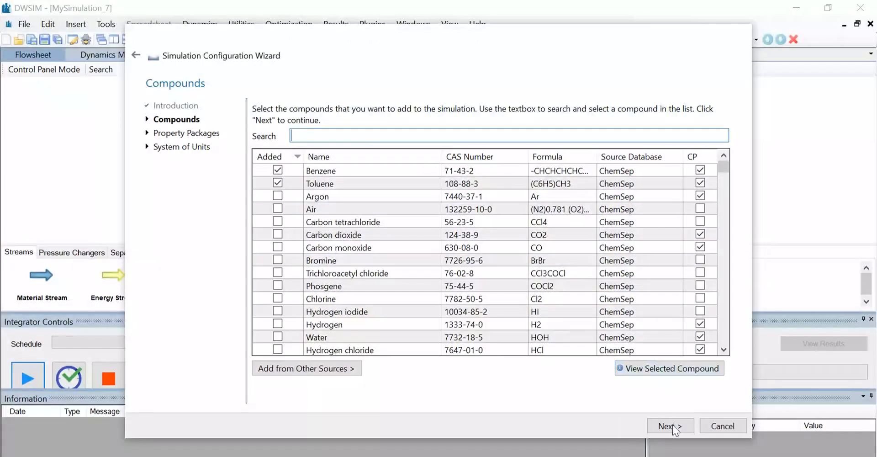
Add Raoult's Law as the property package and advance to the units step.
click(669, 425)
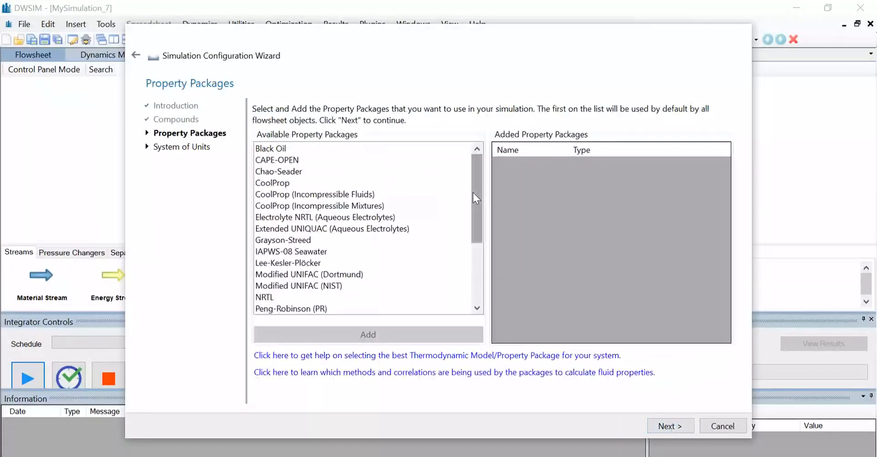
scroll(down, 3)
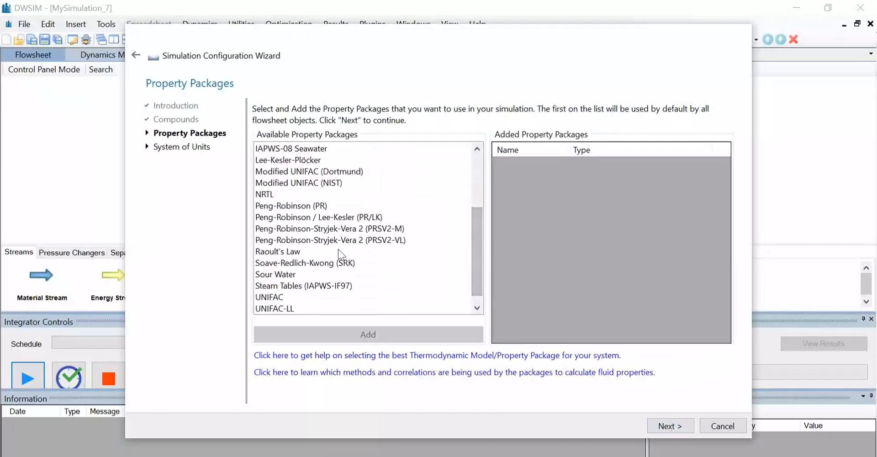
click(367, 334)
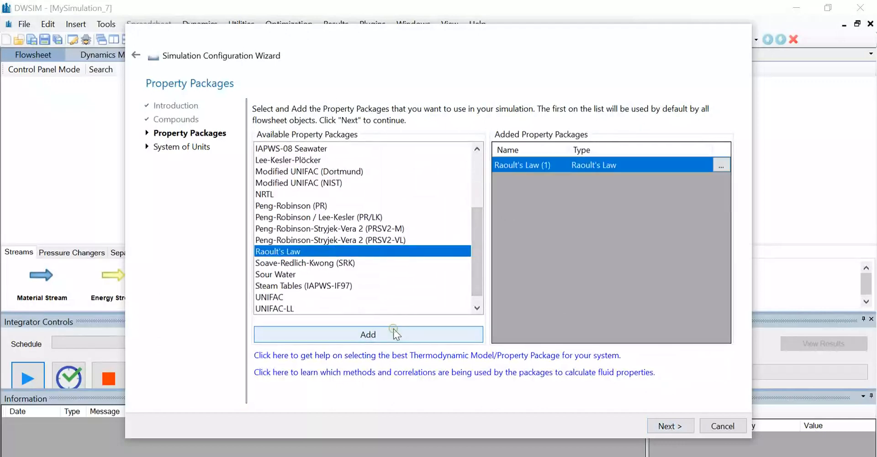
mouse_move(693, 359)
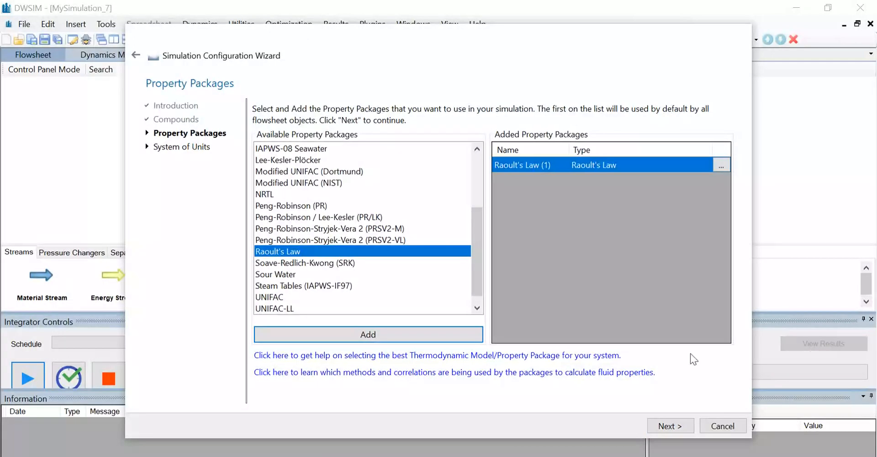
click(669, 425)
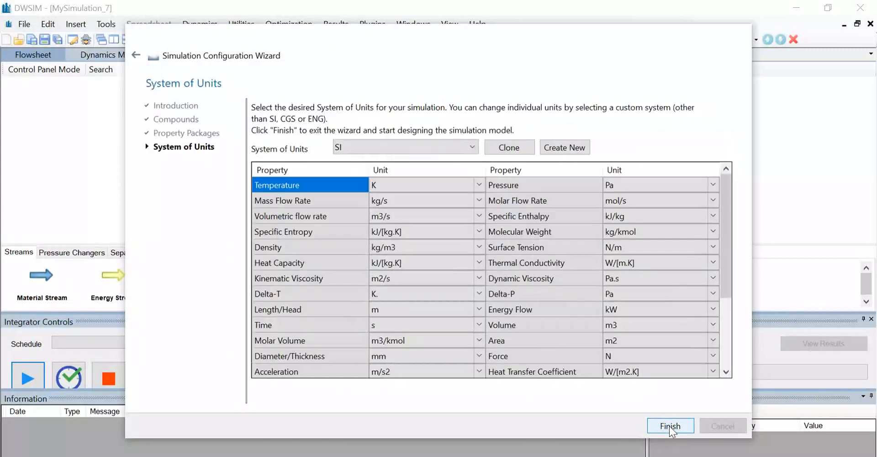
Choose the C5 unit system with pressure shown in atm.
click(471, 147)
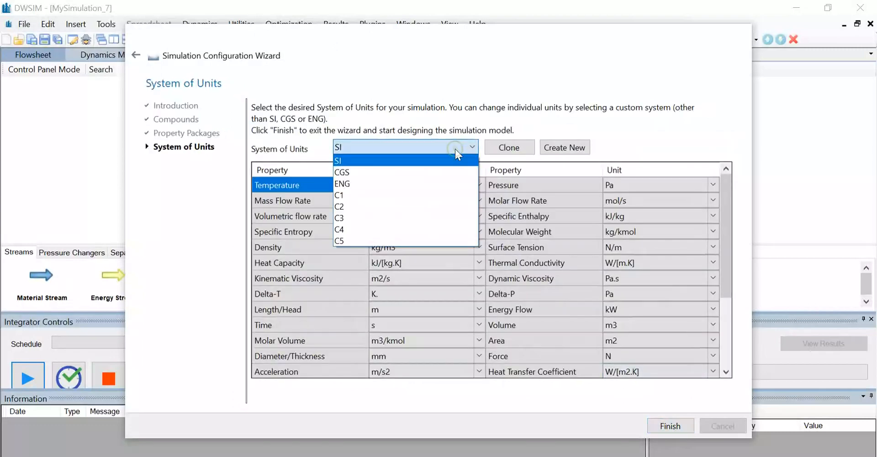
click(339, 242)
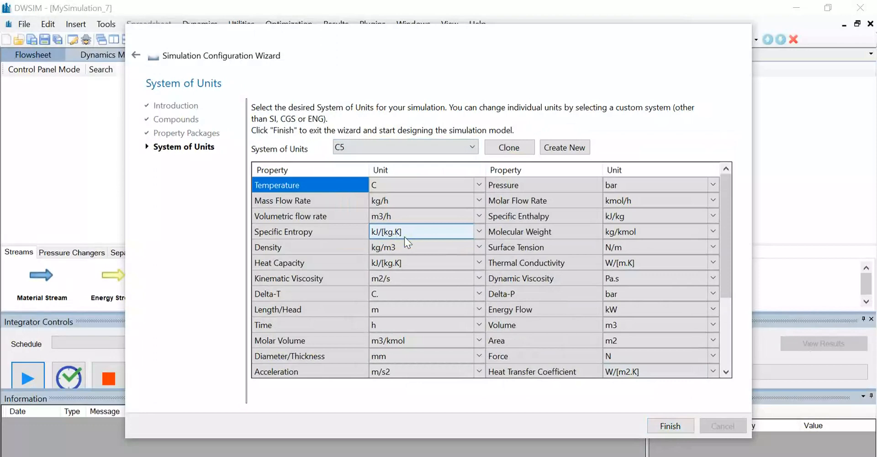
click(660, 184)
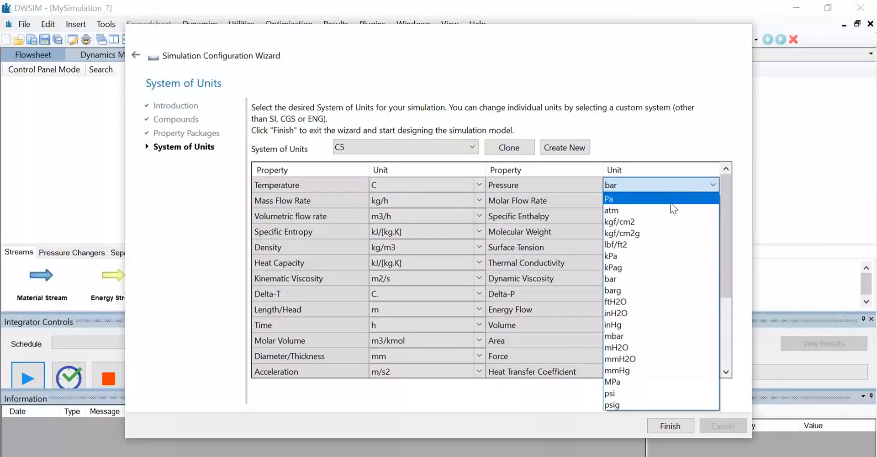
click(612, 210)
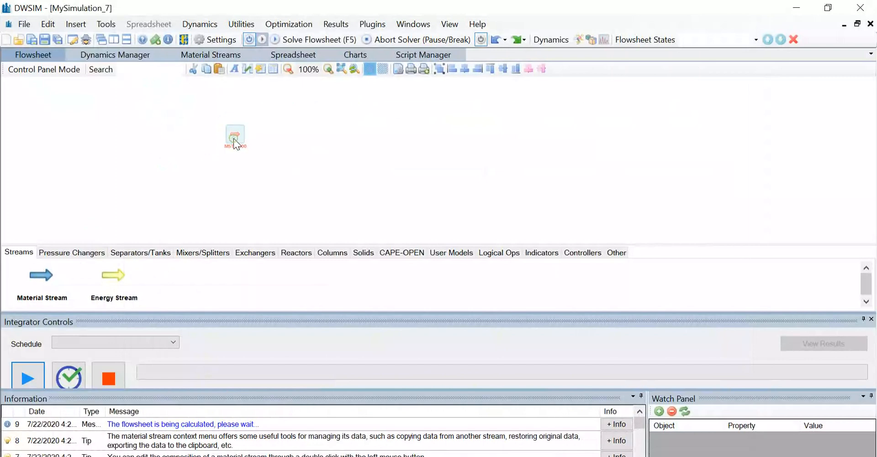
Rename the new material stream to Feed.
double_click(235, 136)
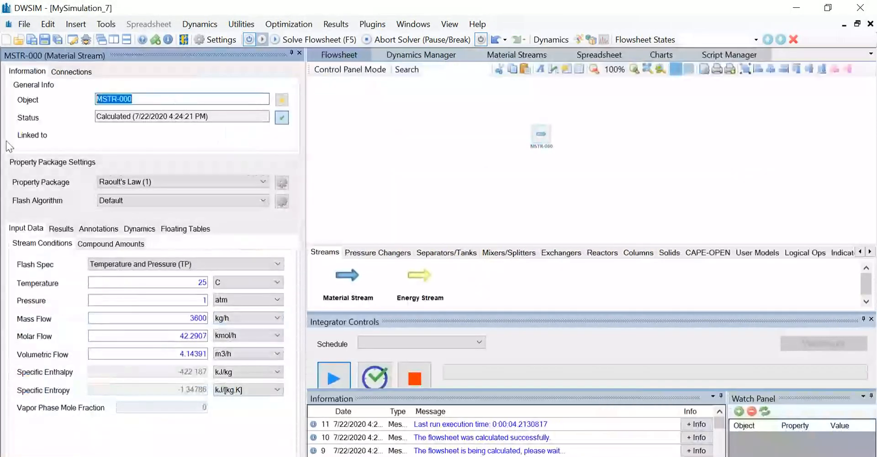
text(Fee)
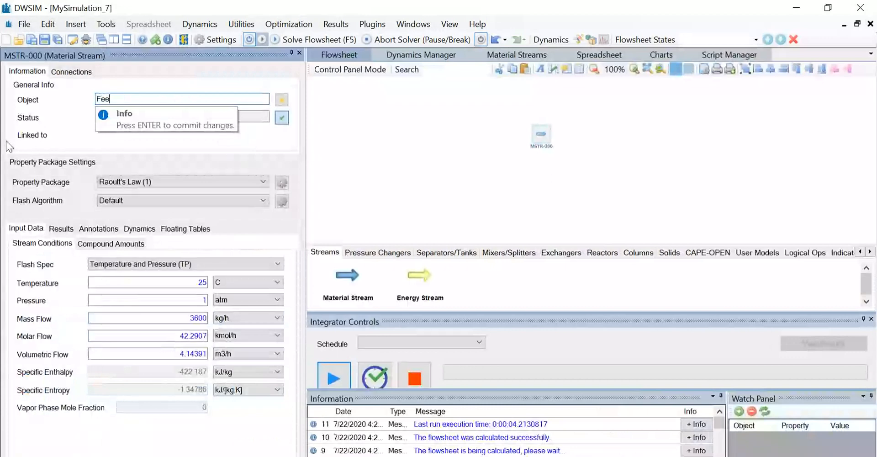
key(enter)
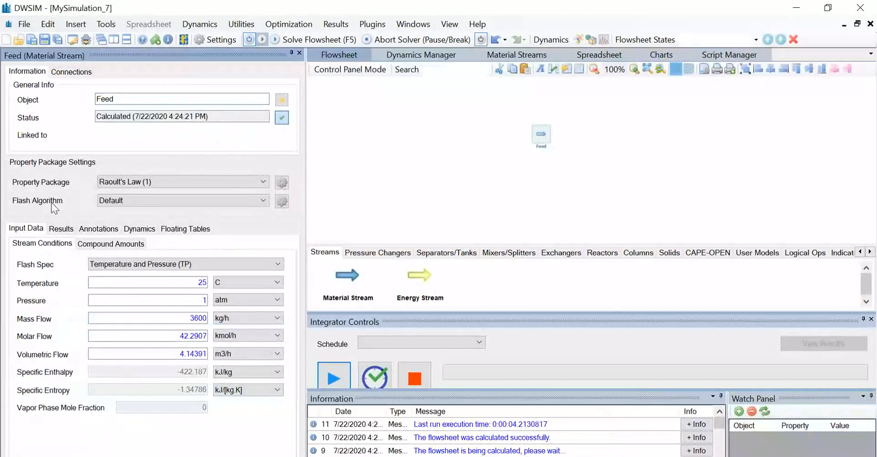
mouse_move(147, 228)
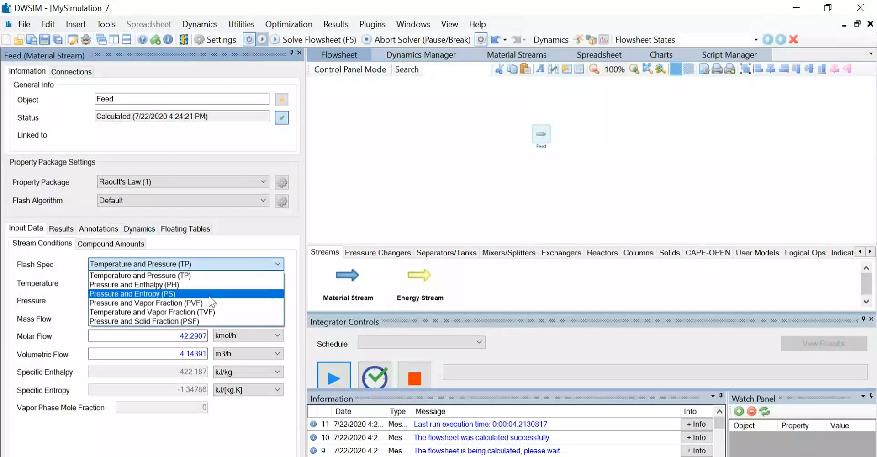
Specify the Feed by pressure and vapor fraction (PVF) with 100 kmol/h molar flow.
click(146, 302)
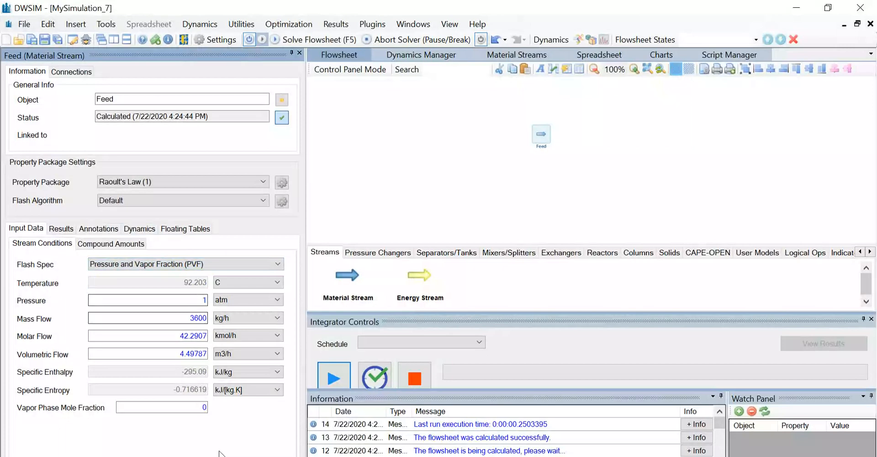
mouse_move(90, 424)
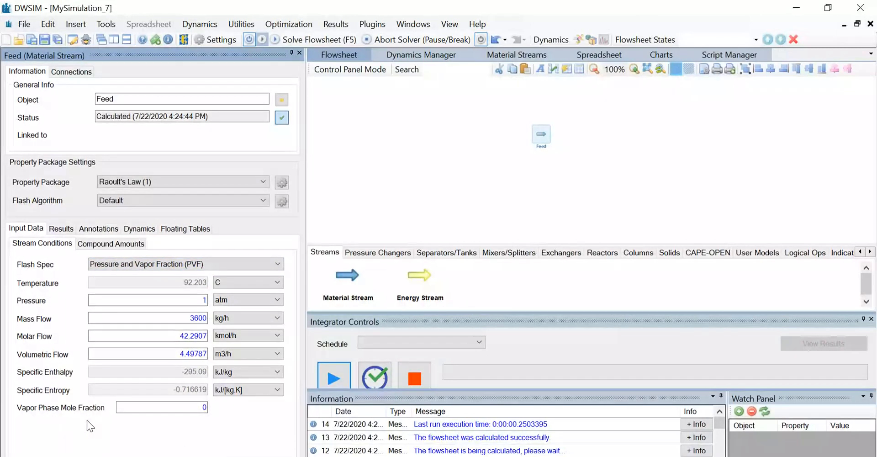
click(161, 407)
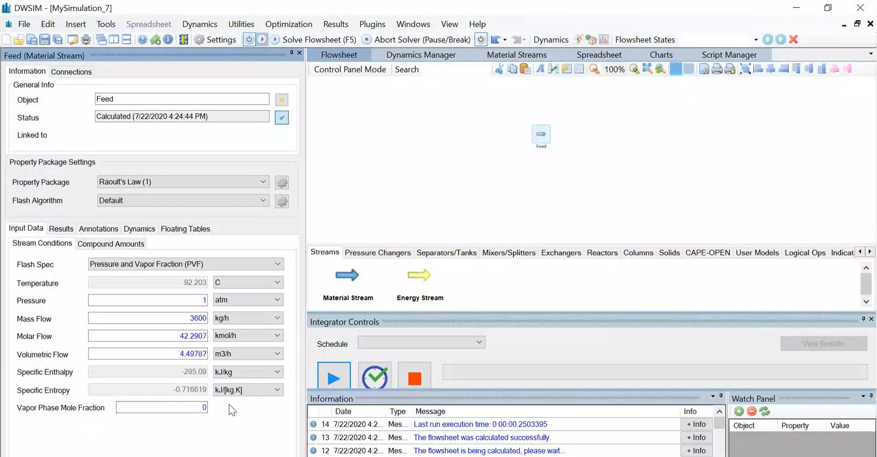
click(148, 336)
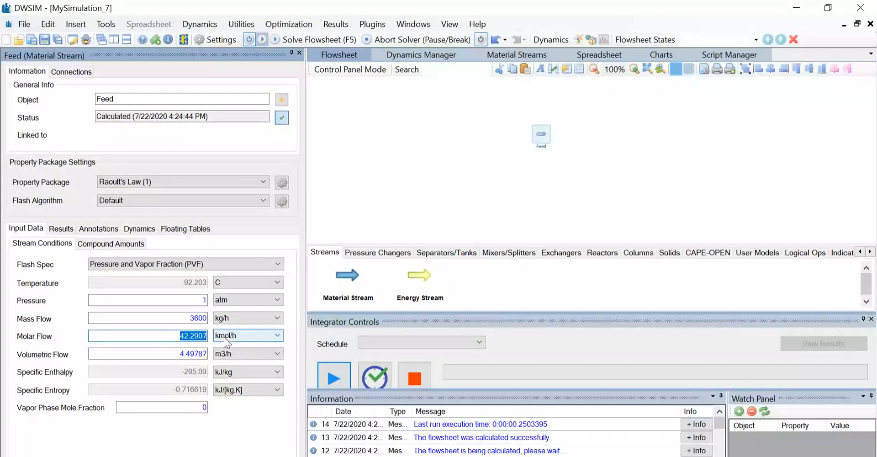
text(100)
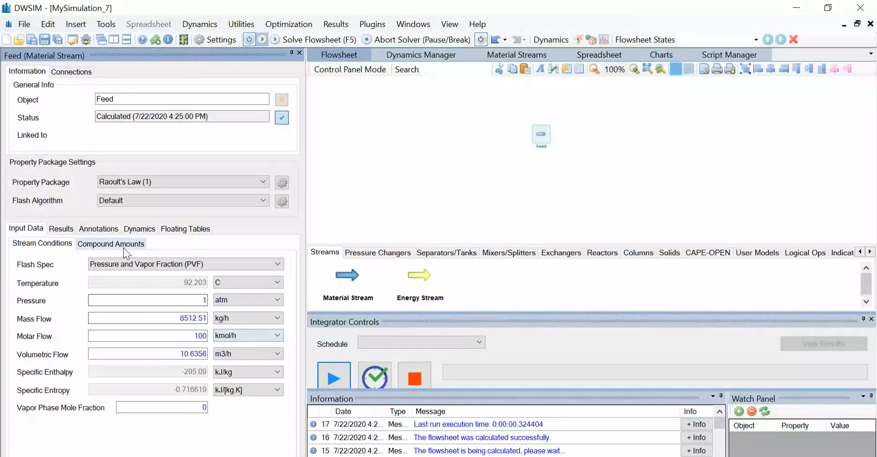
Set Feed mole fractions to benzene 0.4 and toluene 0.6, and accept changes.
click(111, 243)
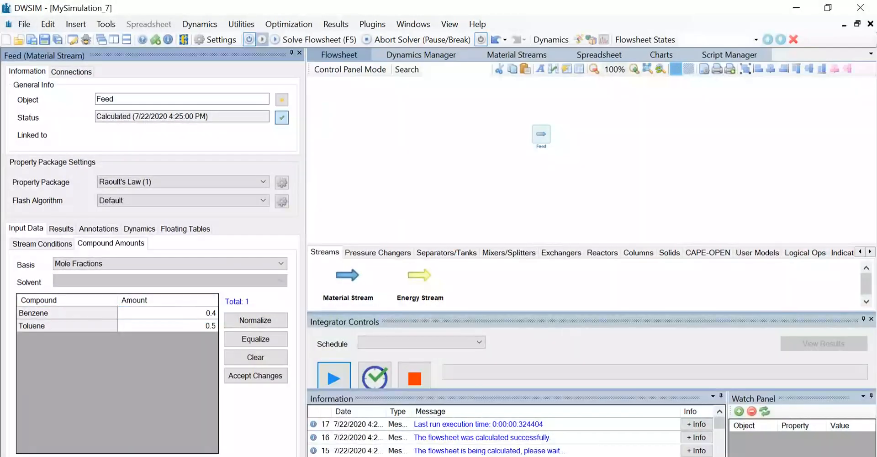
text(0)
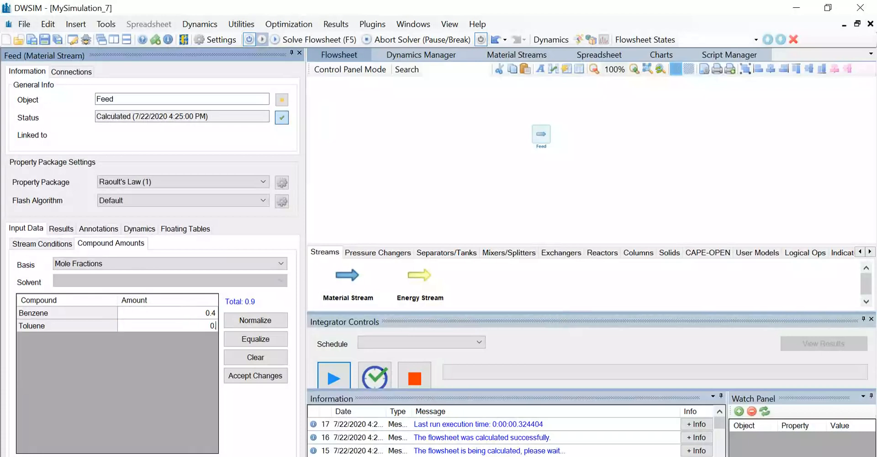
click(255, 375)
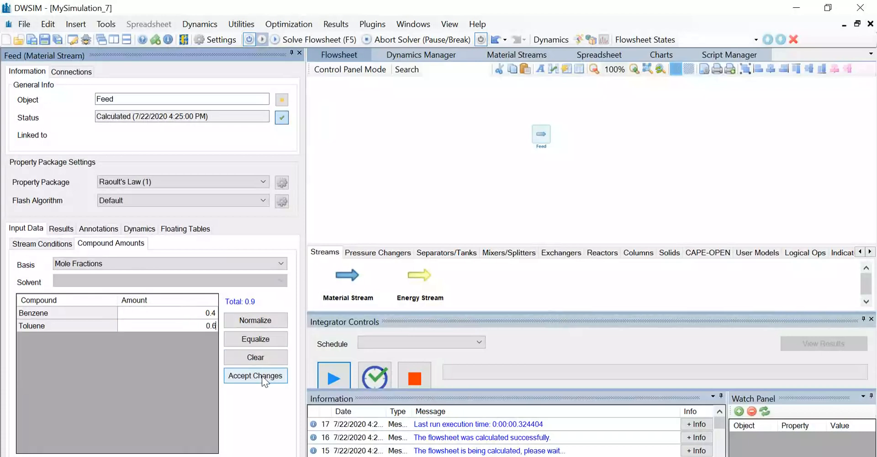
click(255, 375)
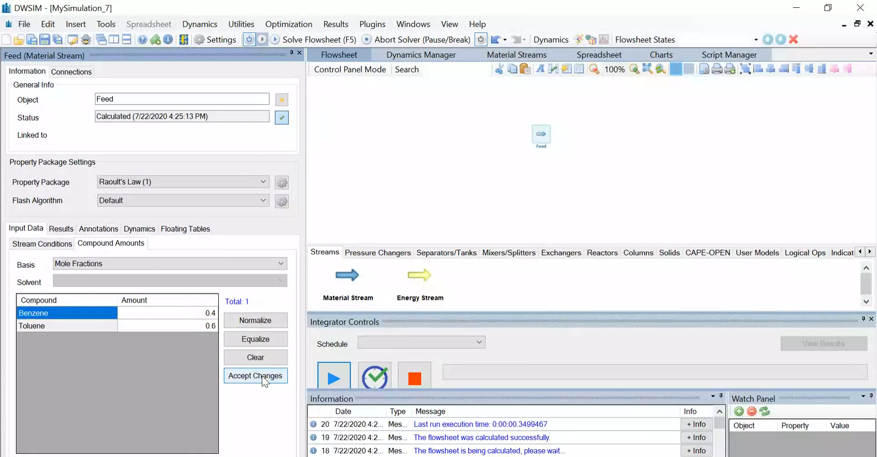
click(255, 375)
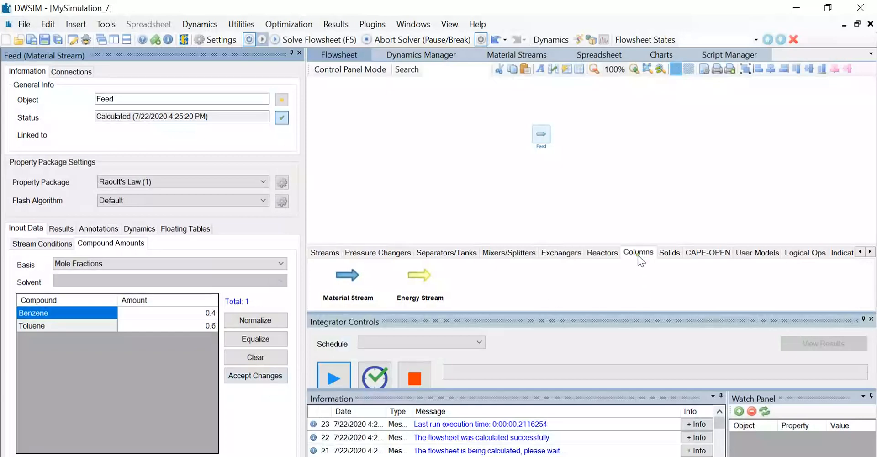
Place a distillation column and two material streams to its right on the flowsheet.
click(637, 252)
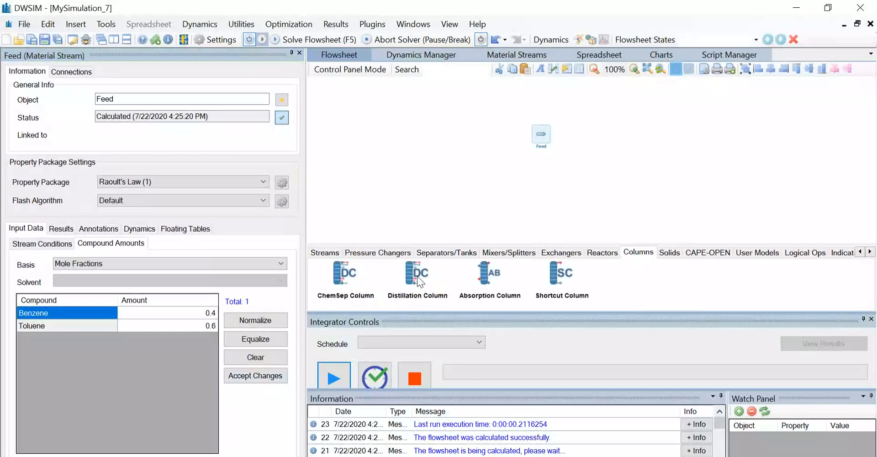
click(417, 274)
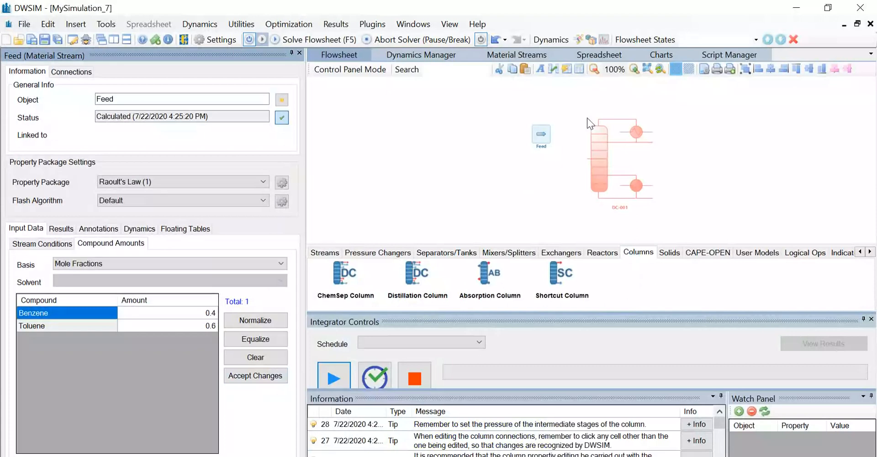
click(324, 252)
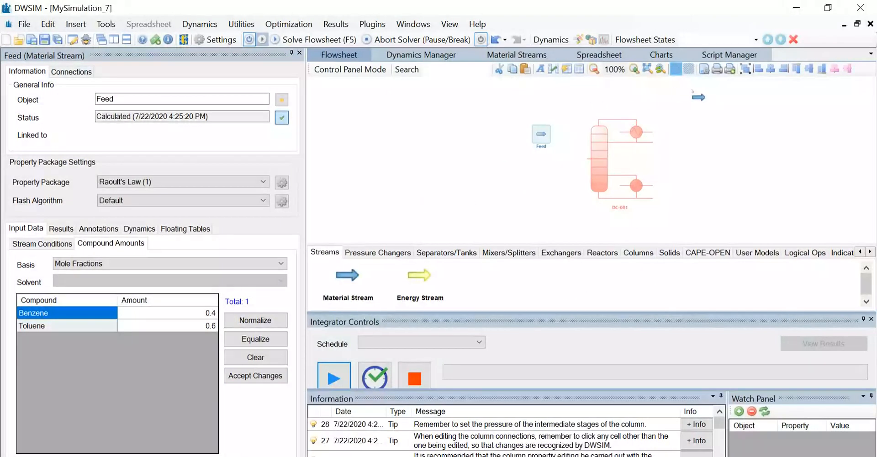
click(319, 39)
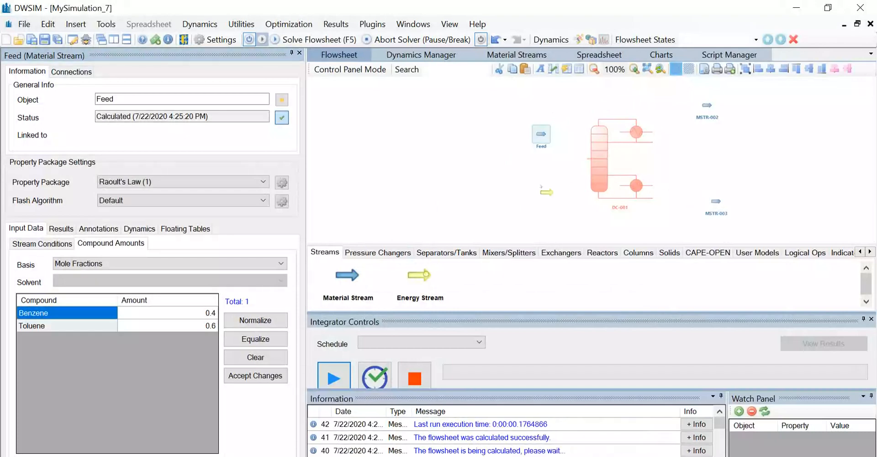
click(418, 274)
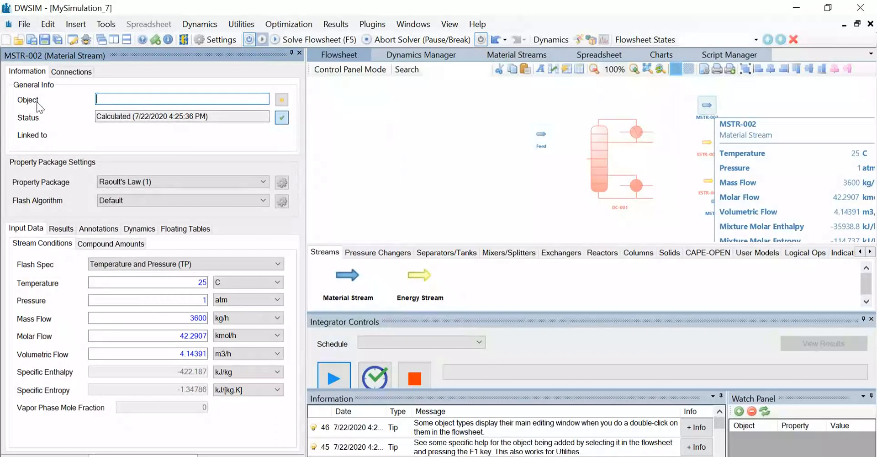
Rename MSTR-002 to Distillate and MSTR-003 to Bottom pdt.
text(Dit)
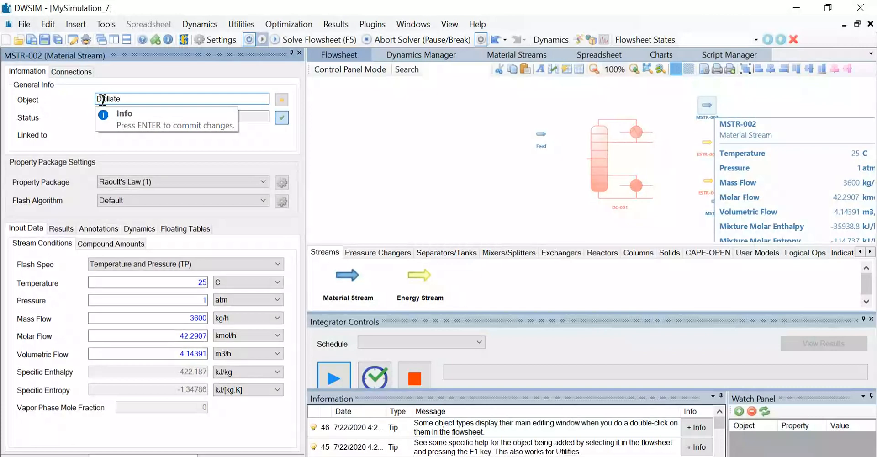
key(enter)
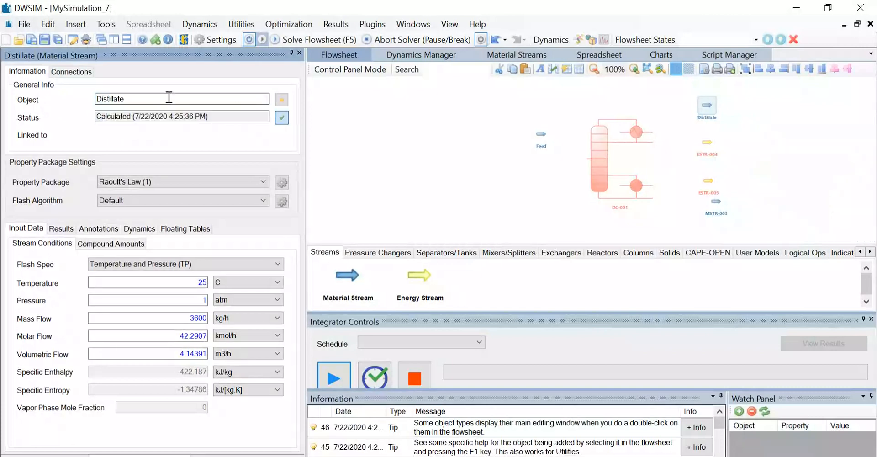
mouse_move(715, 202)
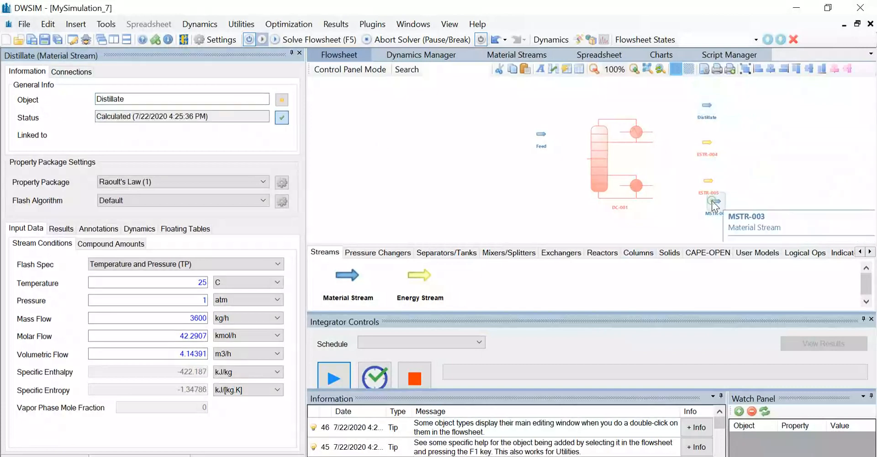
click(712, 202)
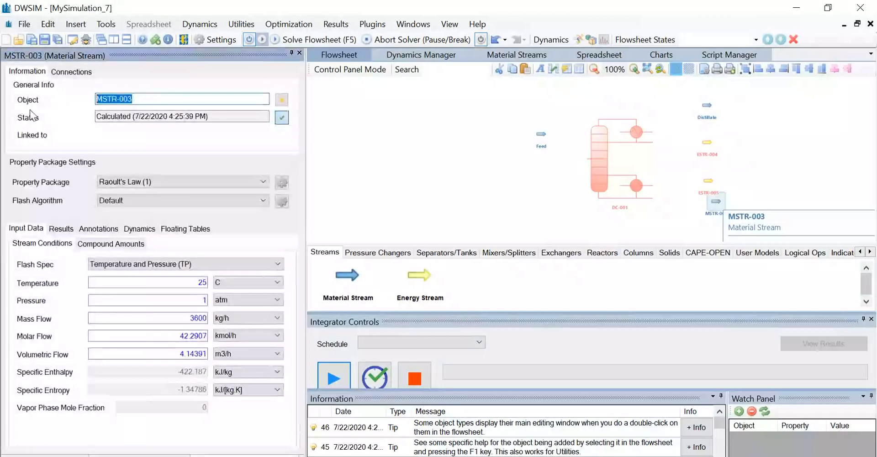
text(Bottom pdt)
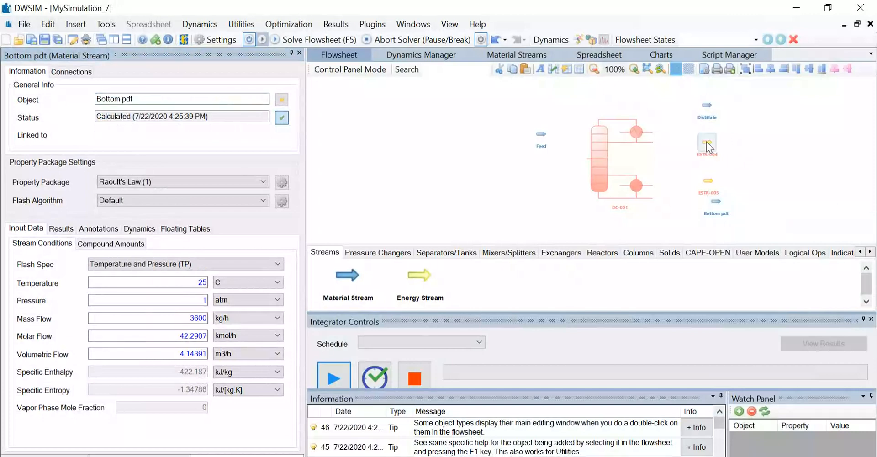
Rename energy stream ESTR-004 to C-duty and ESTR-005 to R-duty.
click(706, 142)
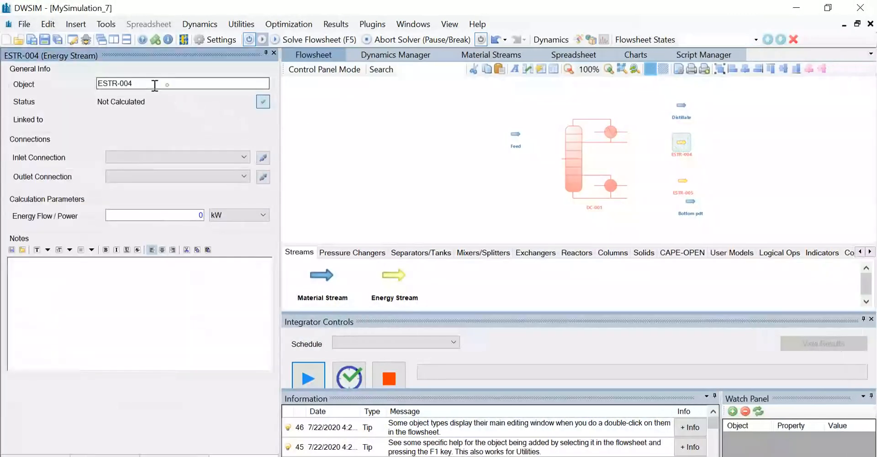
text(C)
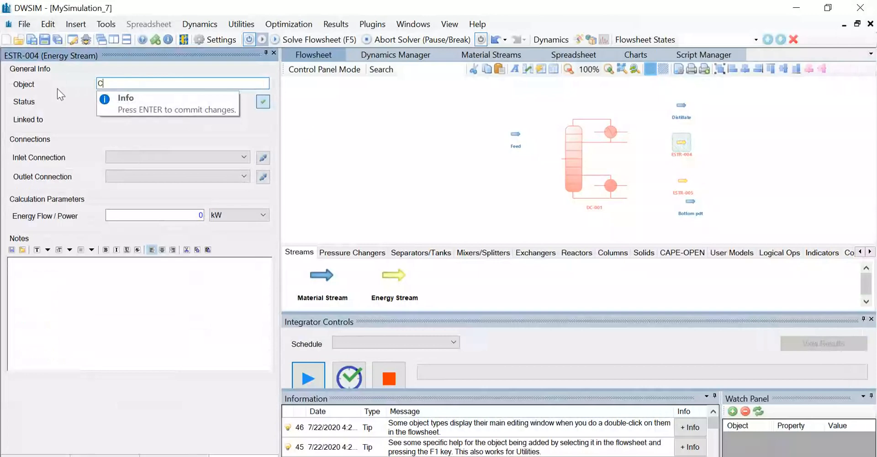
text(-duty)
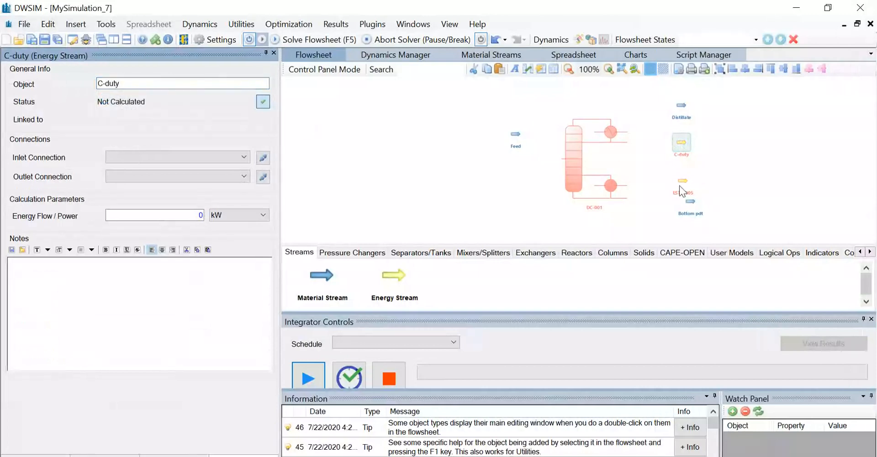
click(682, 184)
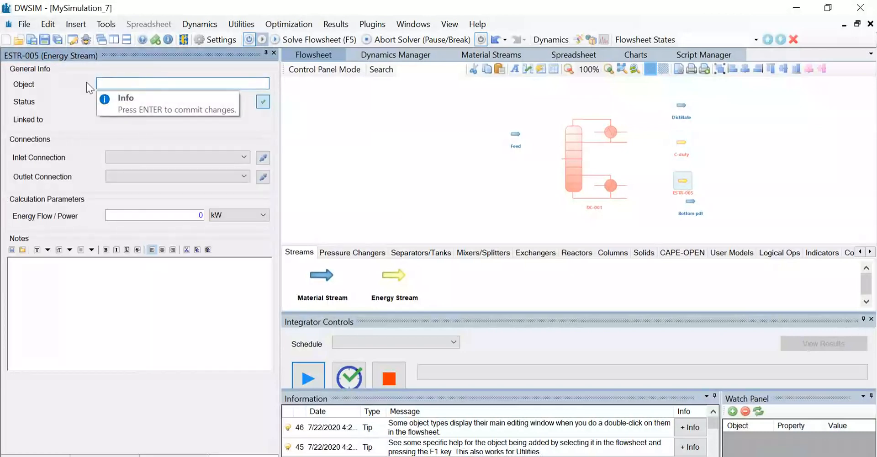
text(R-dut)
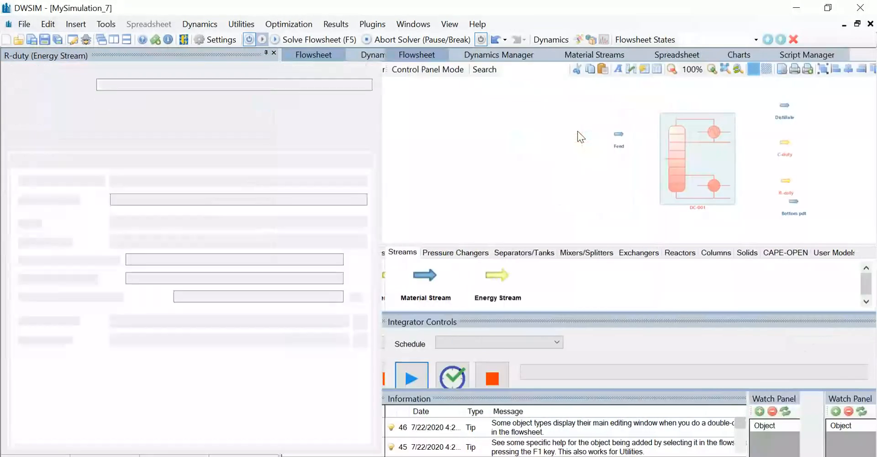
Enter 21 as Number of Stages in column DC-001's general specification.
double_click(697, 159)
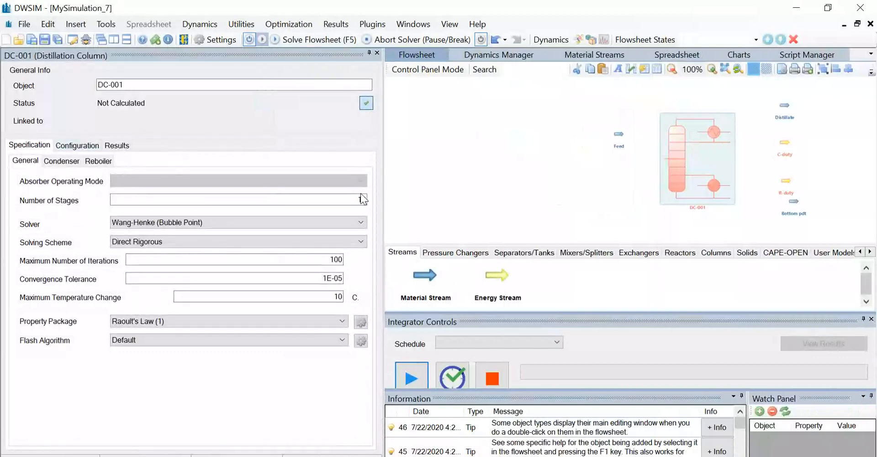
click(235, 199)
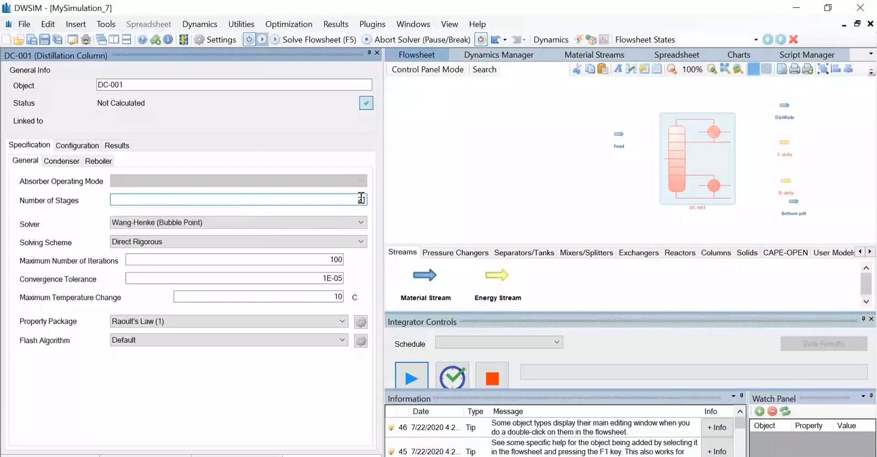
text(21)
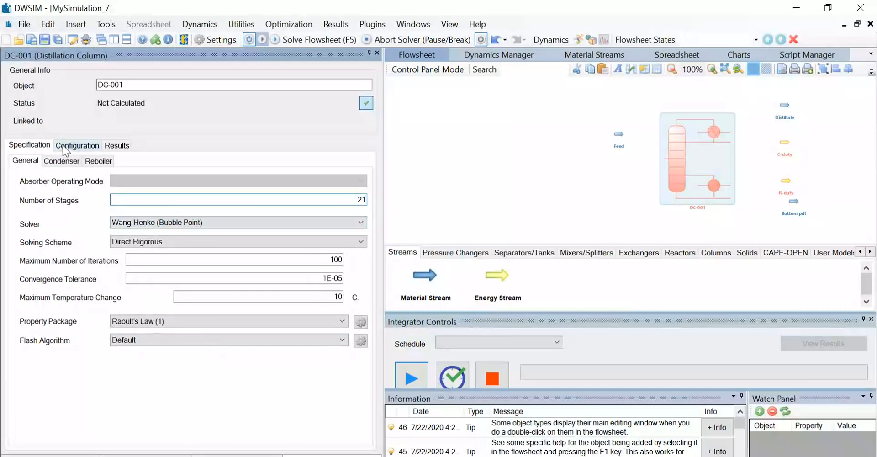
Connect the Feed stream to column DC-001's feed port #5 and view product connections.
click(77, 145)
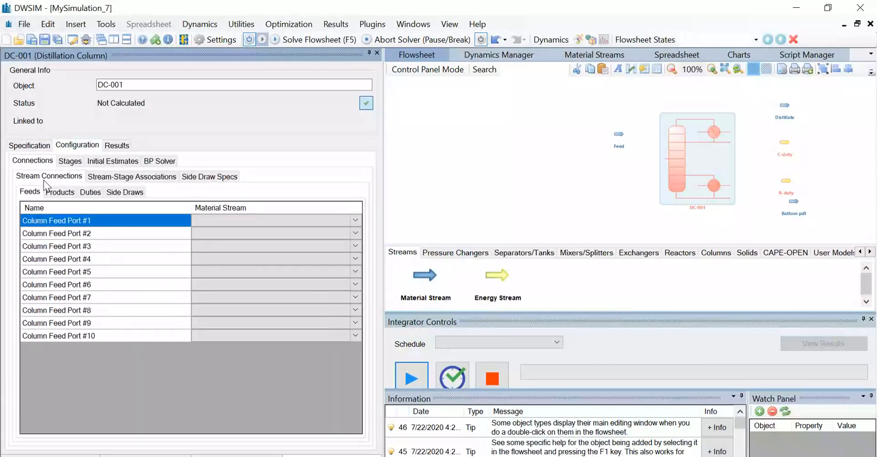
mouse_move(120, 241)
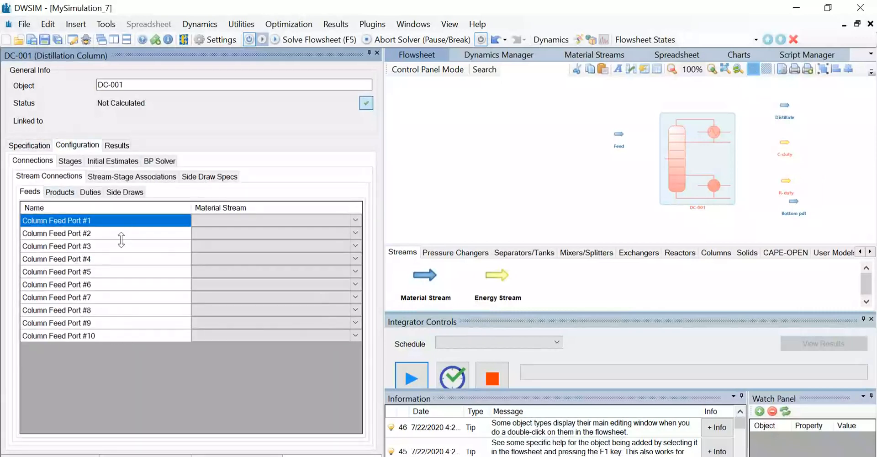
mouse_move(370, 260)
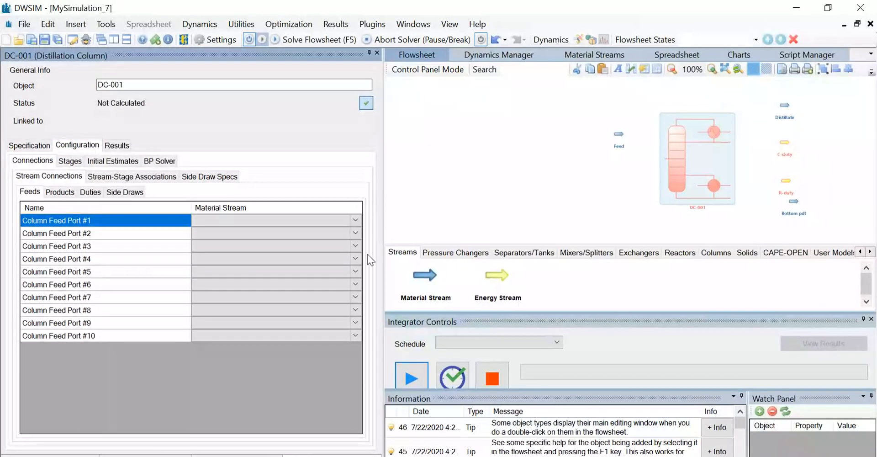
click(272, 271)
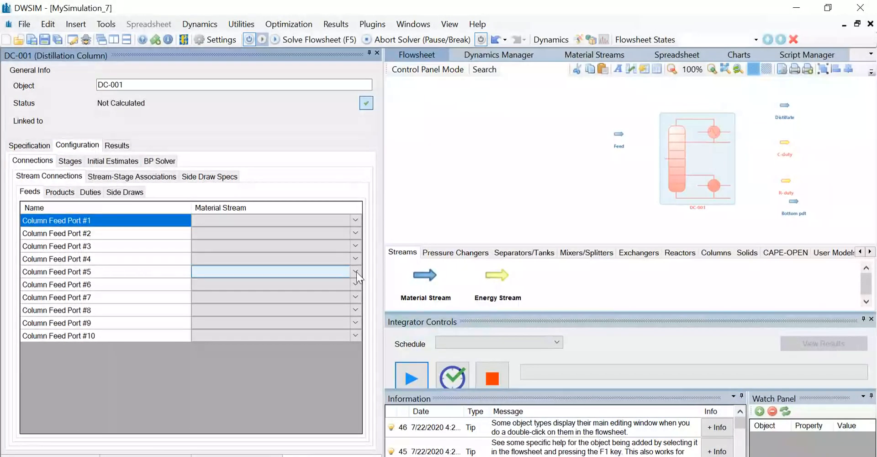
click(355, 271)
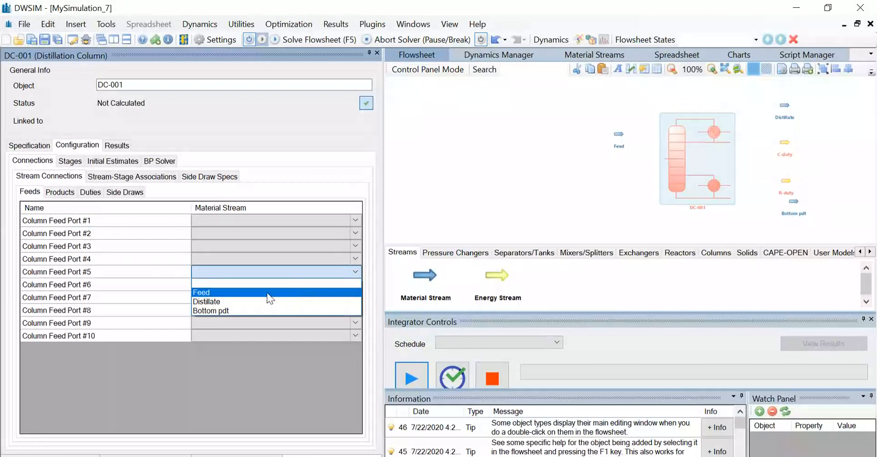
click(202, 292)
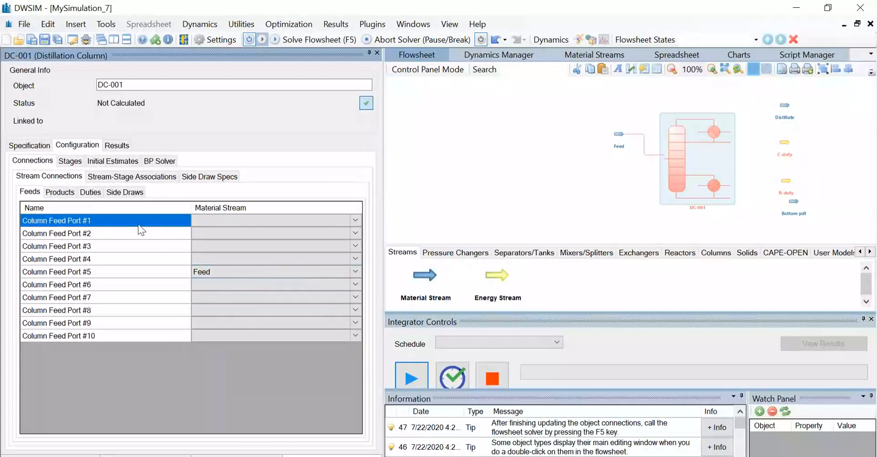
click(60, 192)
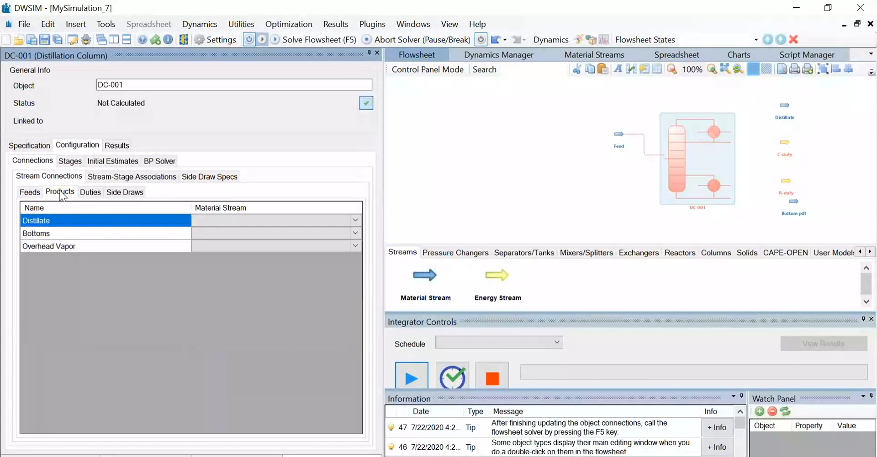
Assign the Distillate stream as distillate product and Bottom pdt as bottoms product.
click(274, 220)
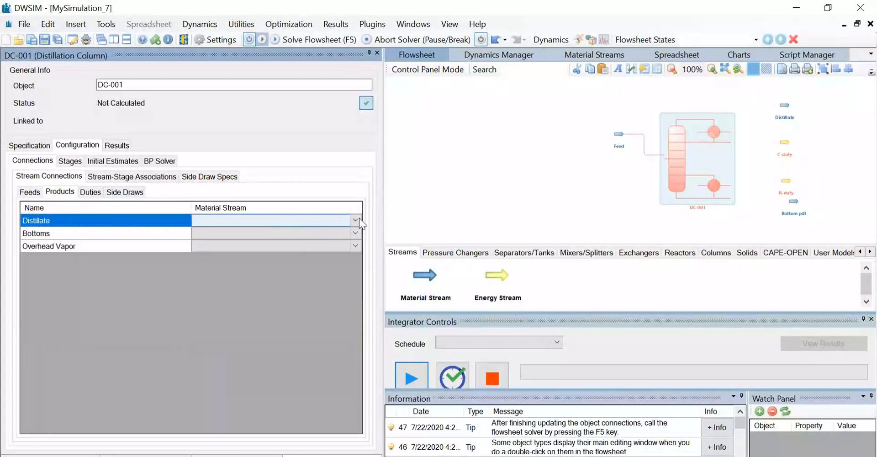
click(354, 220)
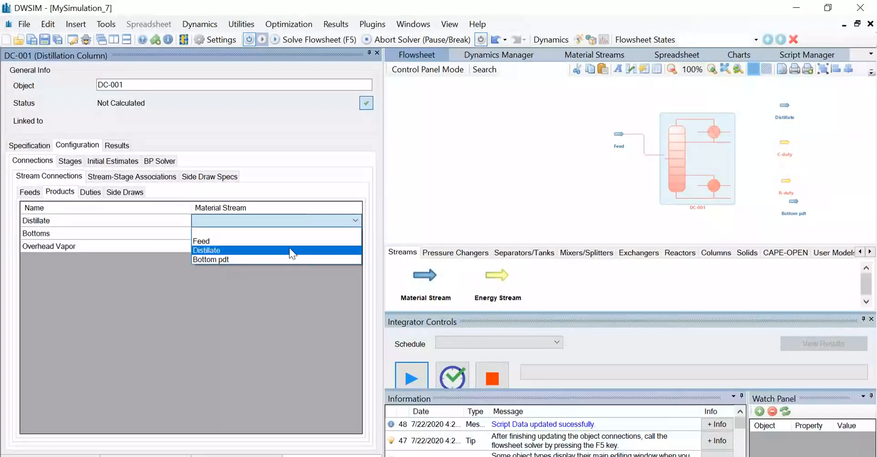
click(206, 249)
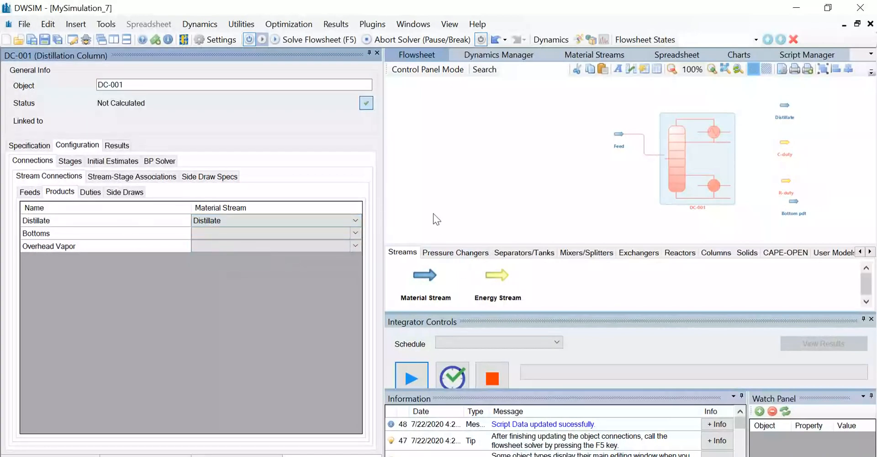
click(274, 233)
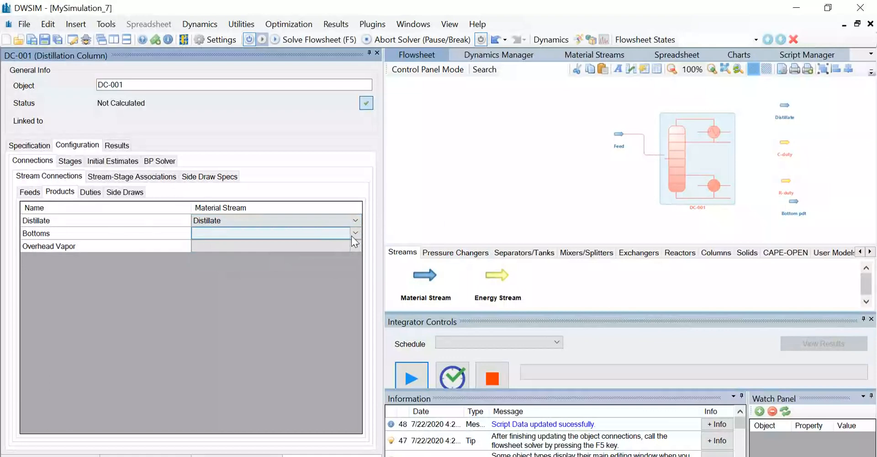
click(355, 233)
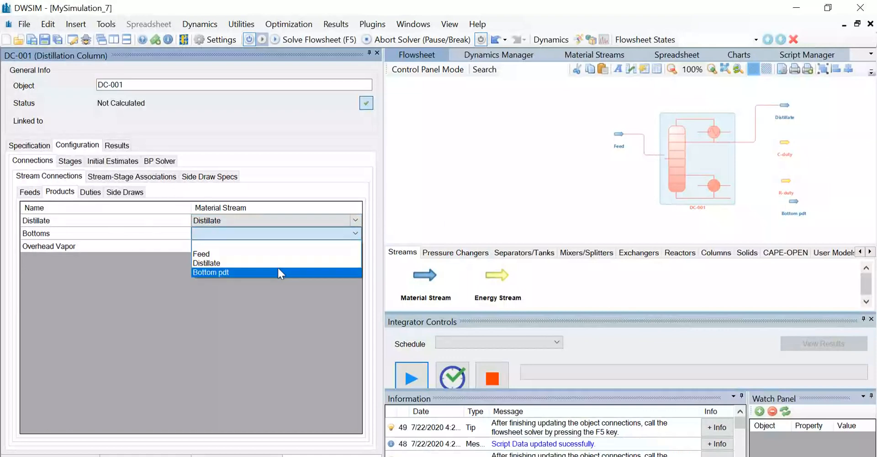
click(211, 272)
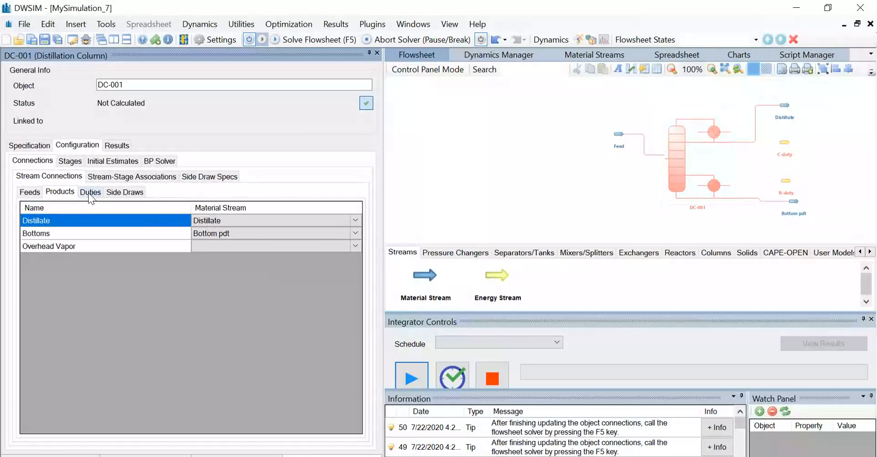
Assign energy streams R-duty to Reboiler Duty and C-duty to Condenser Duty.
click(90, 191)
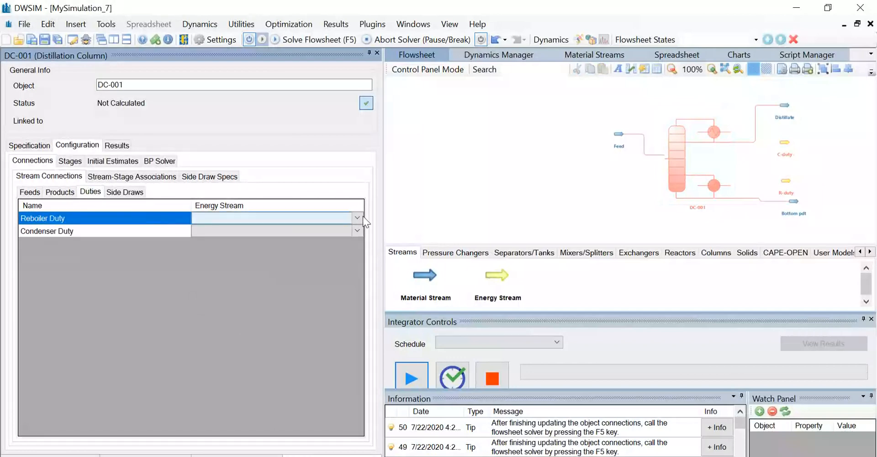
click(356, 217)
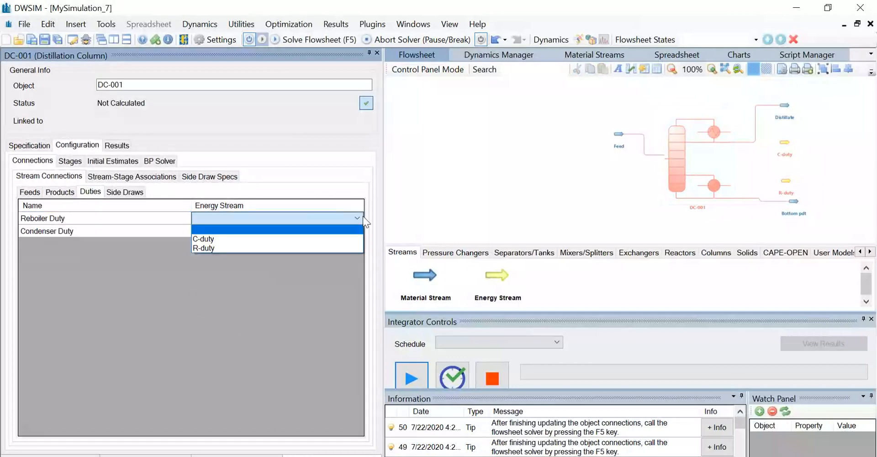
click(204, 247)
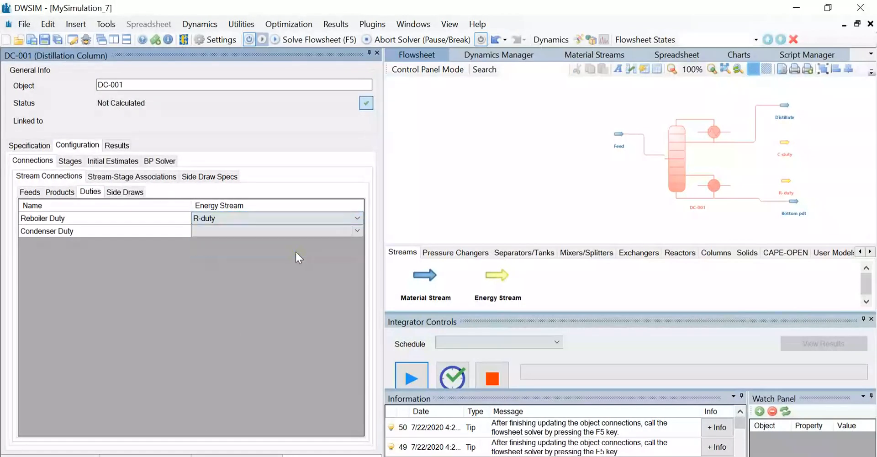
click(274, 231)
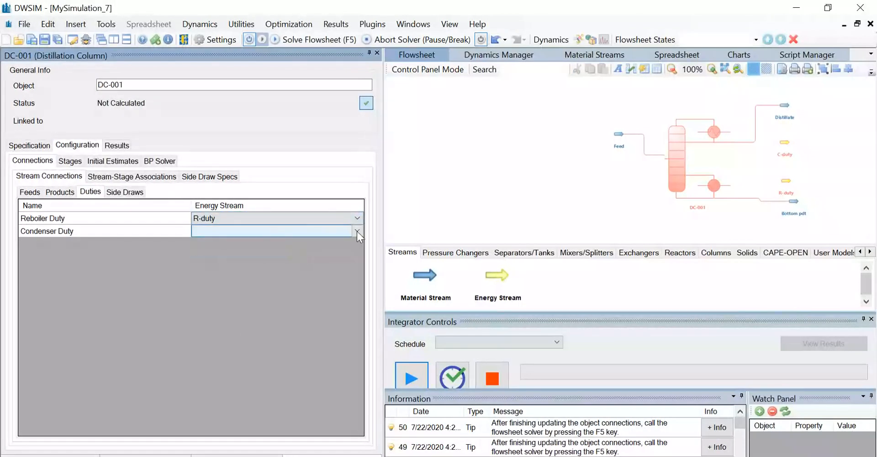
click(357, 230)
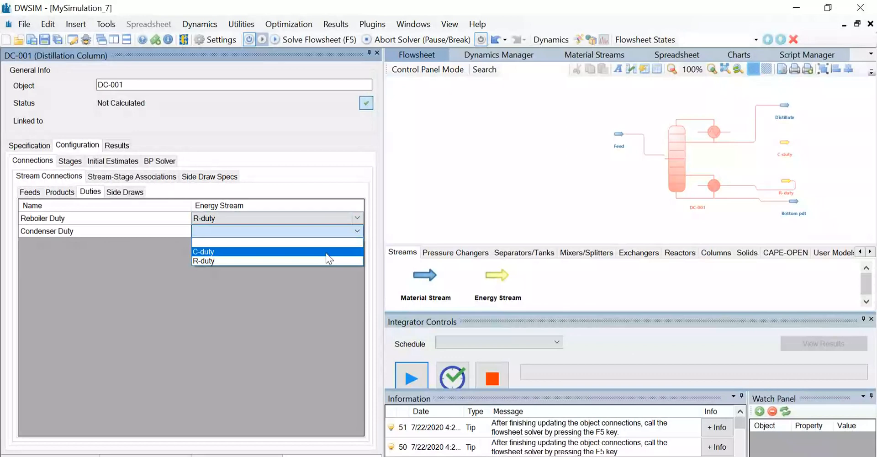
click(202, 251)
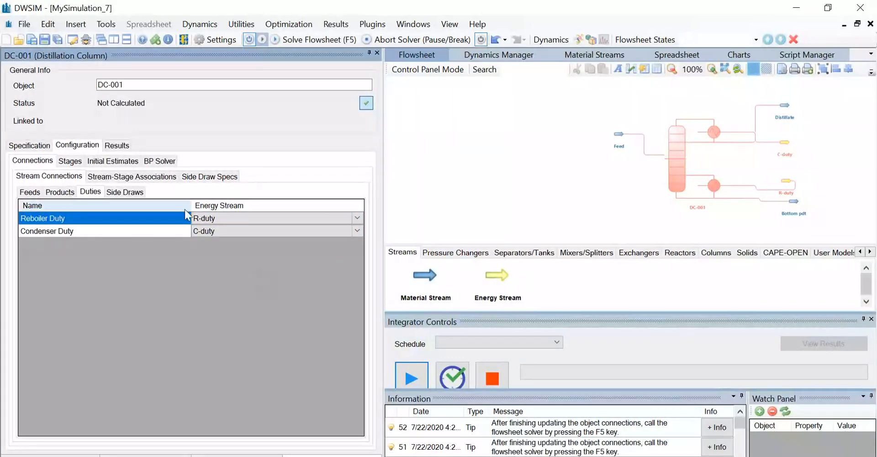
Associate the Feed stream with Stage9, then return to the column specifications.
click(131, 176)
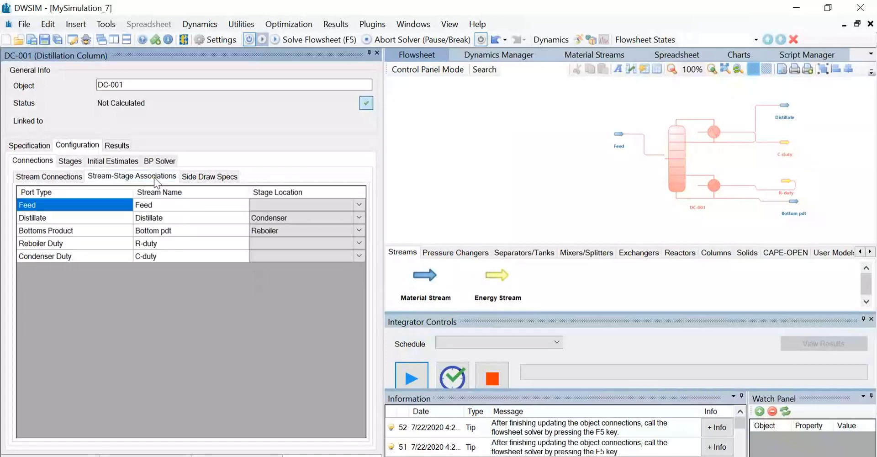
mouse_move(370, 202)
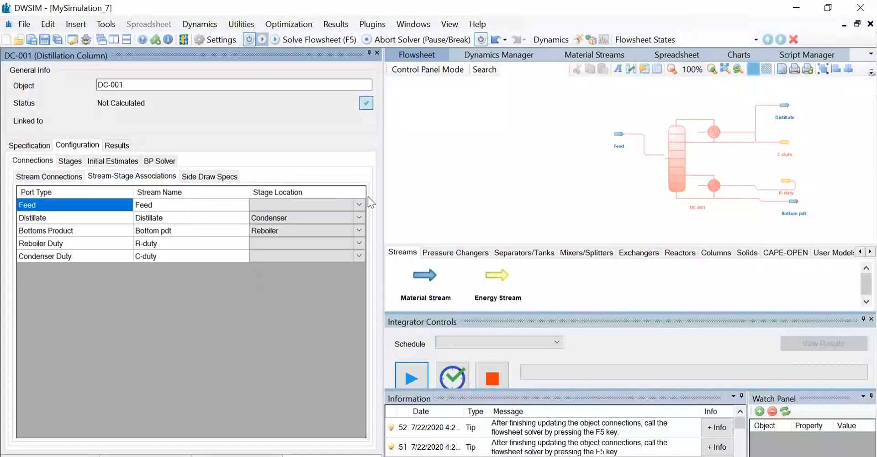
click(301, 205)
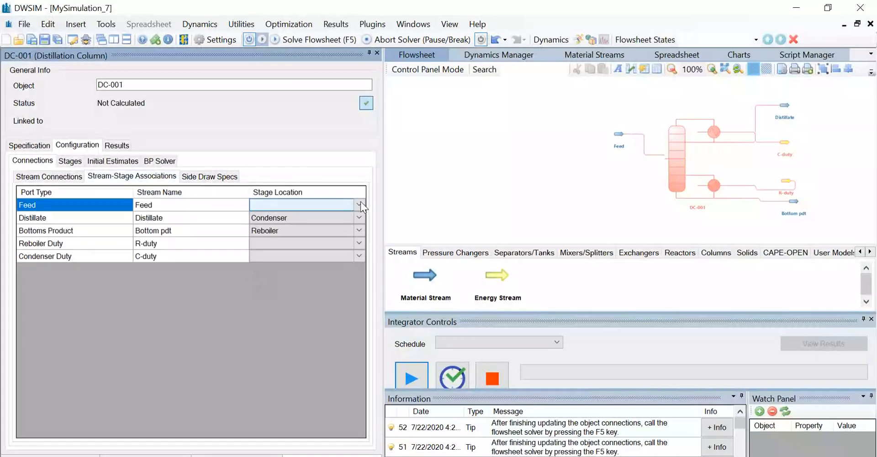
click(360, 204)
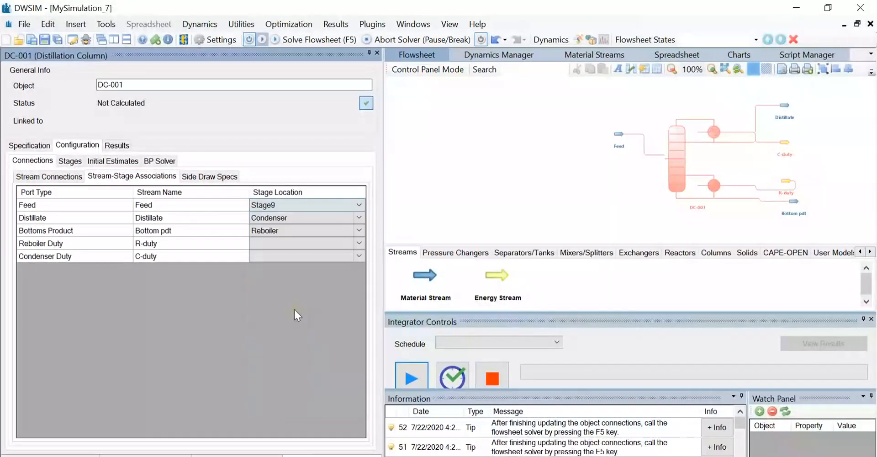
mouse_move(306, 312)
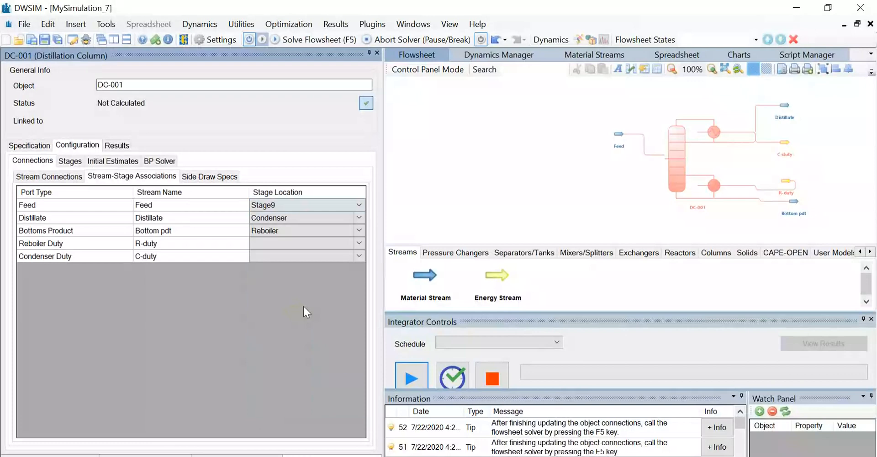
mouse_move(670, 173)
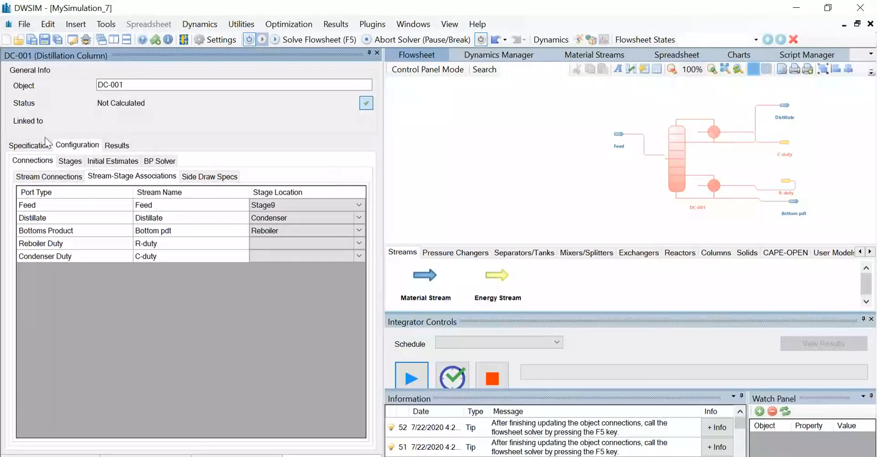
click(29, 145)
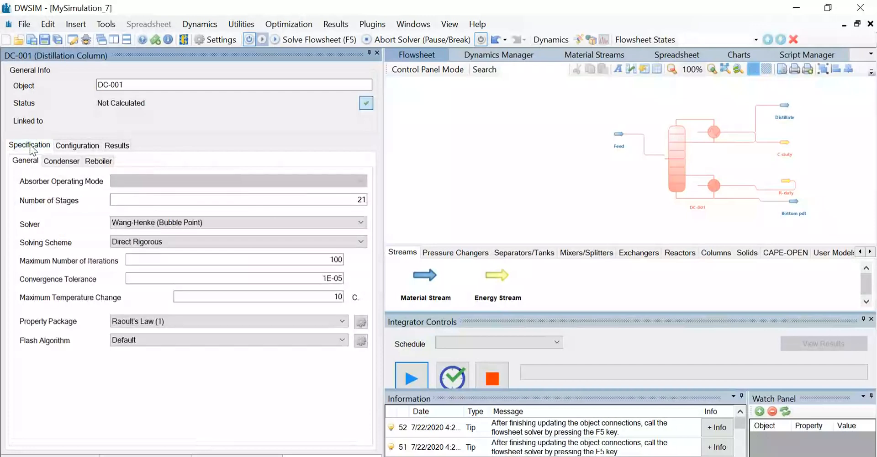
Change the condenser reflux ratio from 5 to 2.31, then view reboiler settings.
click(62, 161)
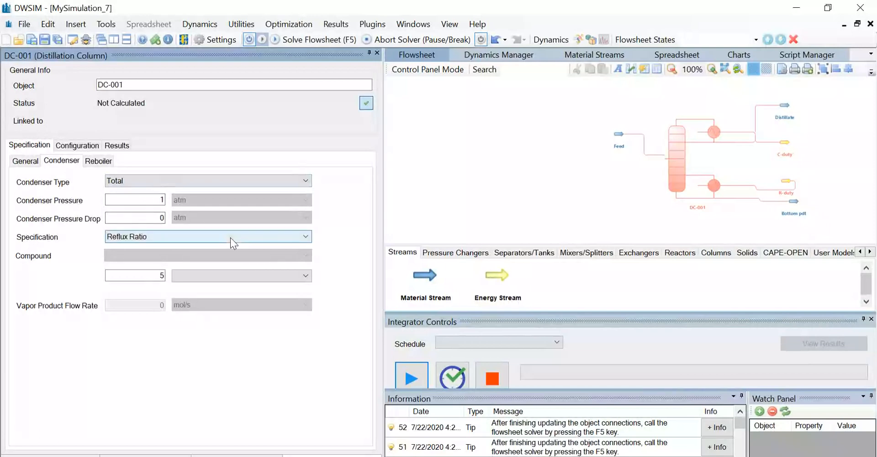
mouse_move(190, 262)
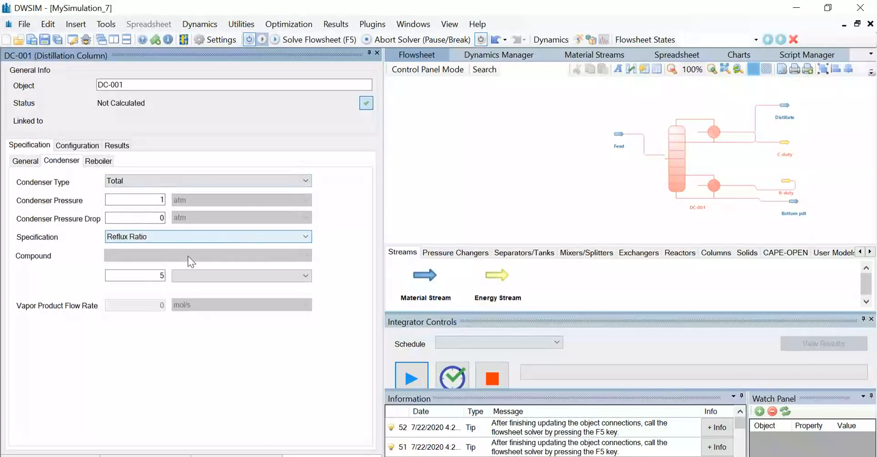
click(134, 275)
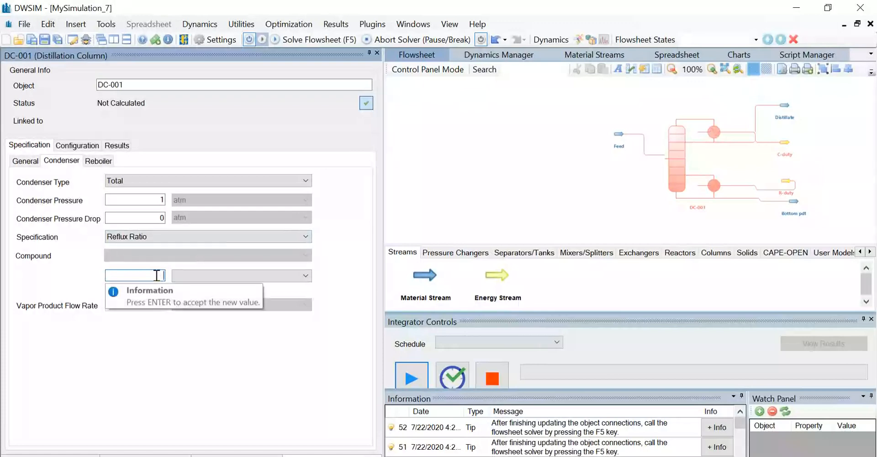
text(2.317)
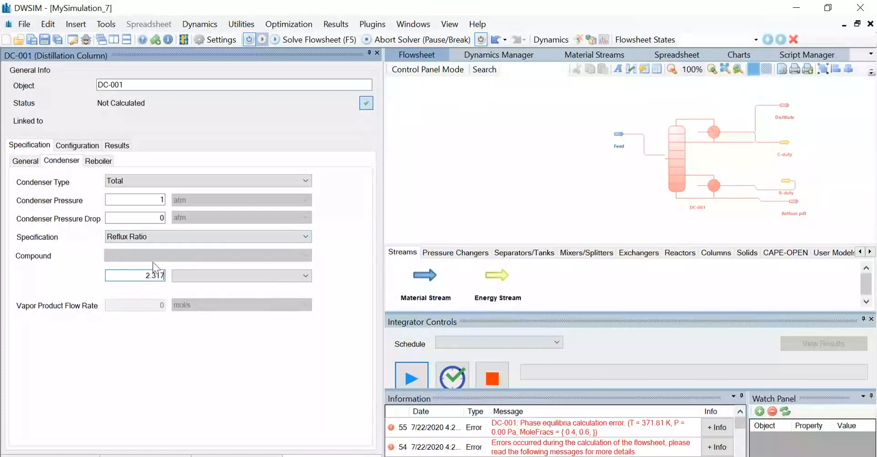
click(99, 160)
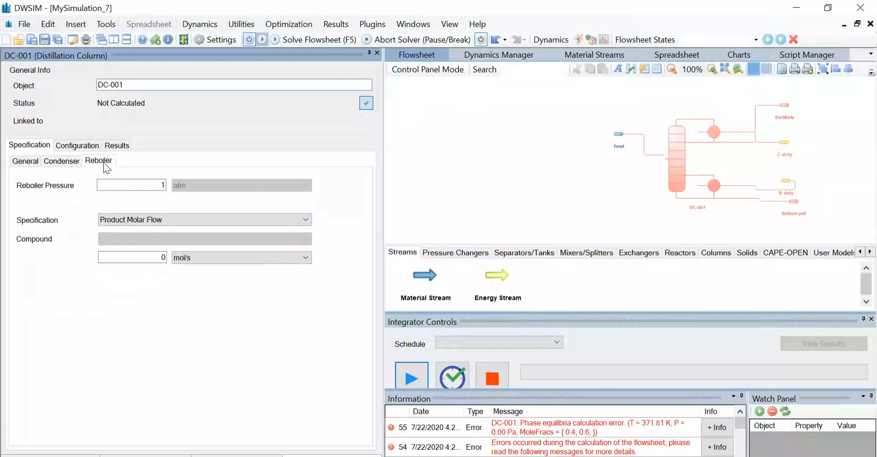
Specify the reboiler by a product molar flow of 60.204 kmol/h.
click(131, 185)
text(.1)
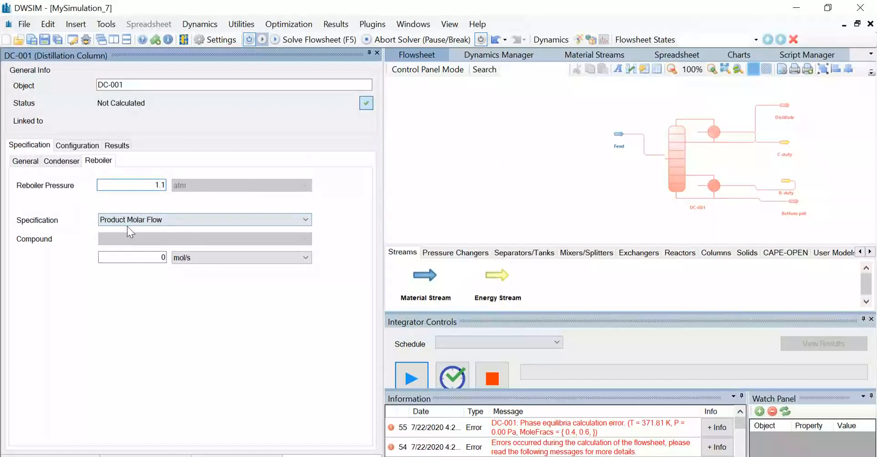
click(131, 257)
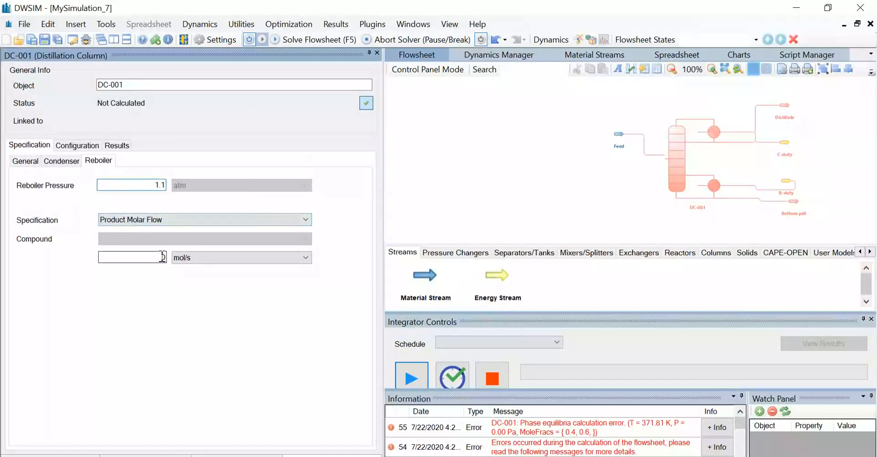
text(60.204)
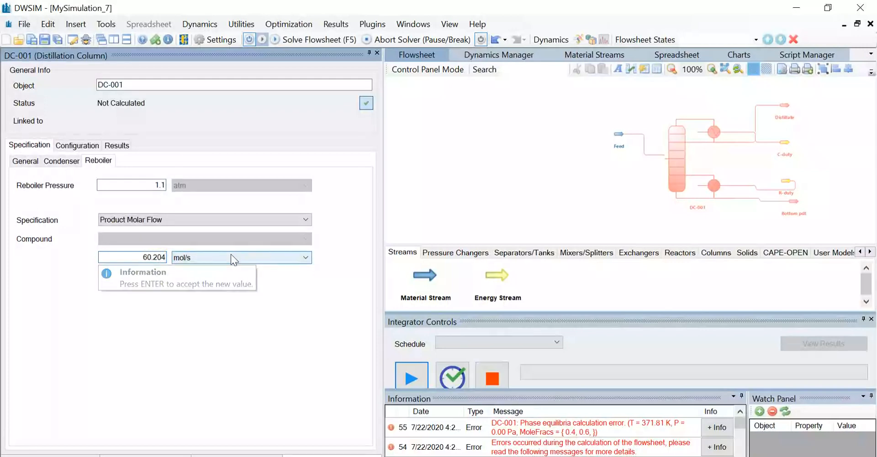
click(305, 257)
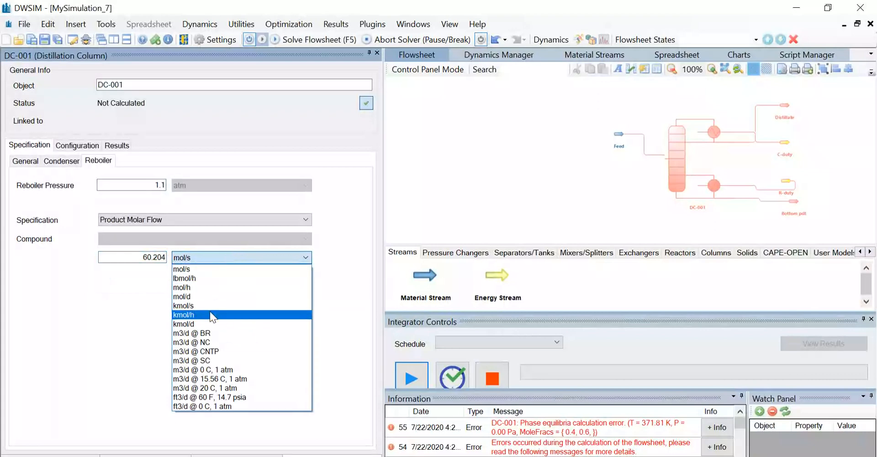
click(184, 315)
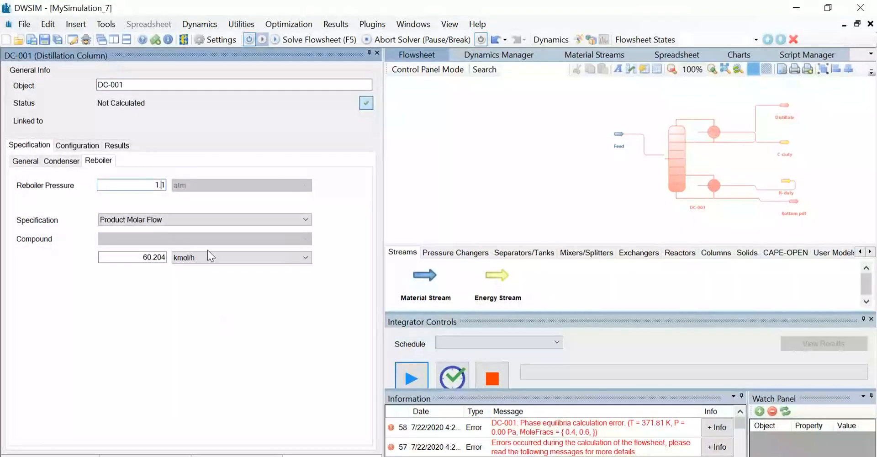
click(25, 161)
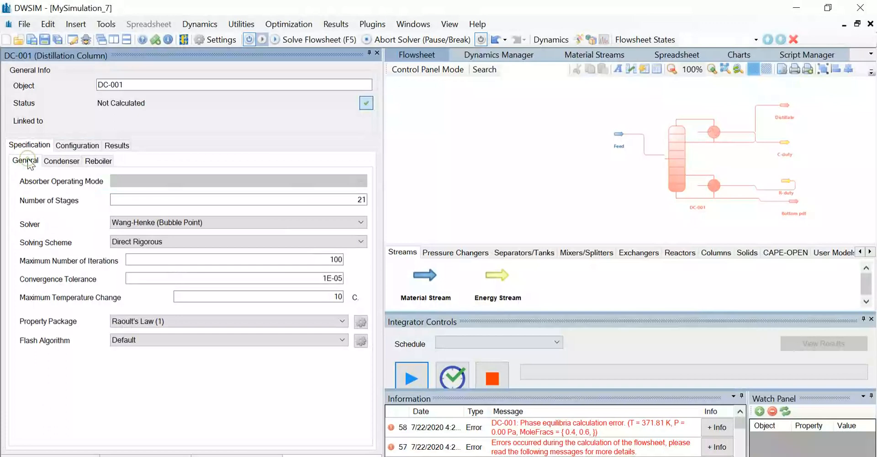
Open the column's Stages table listing per-stage pressures in atm.
click(78, 145)
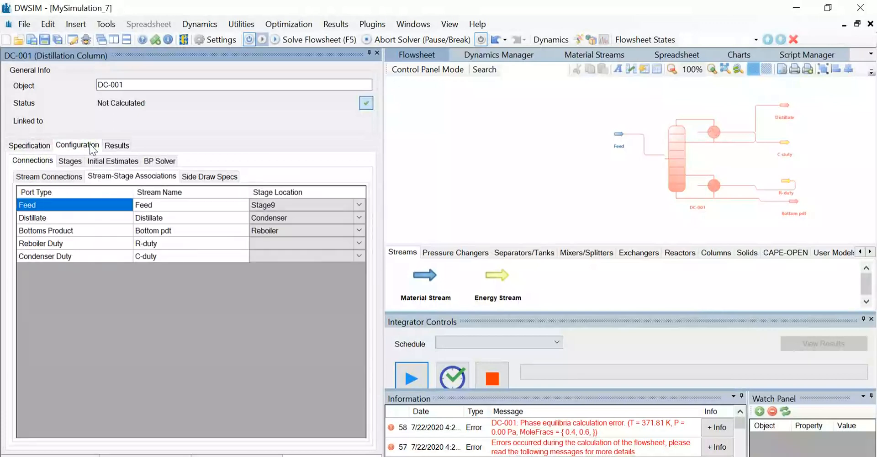
click(69, 161)
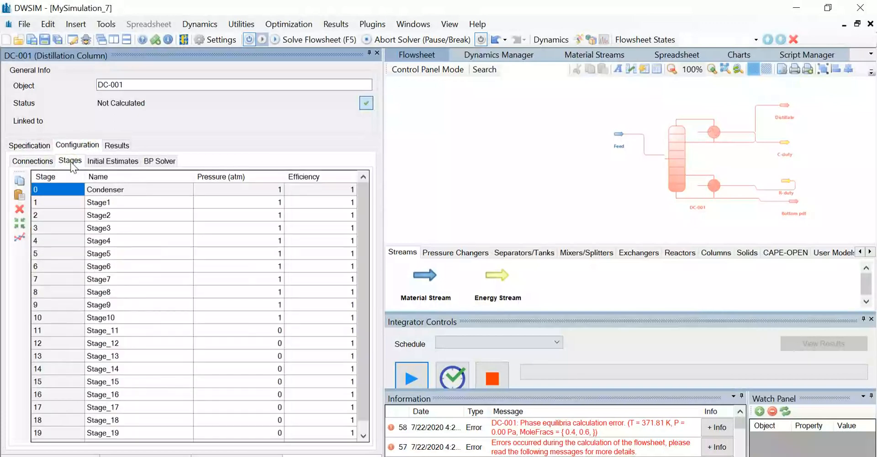
mouse_move(162, 255)
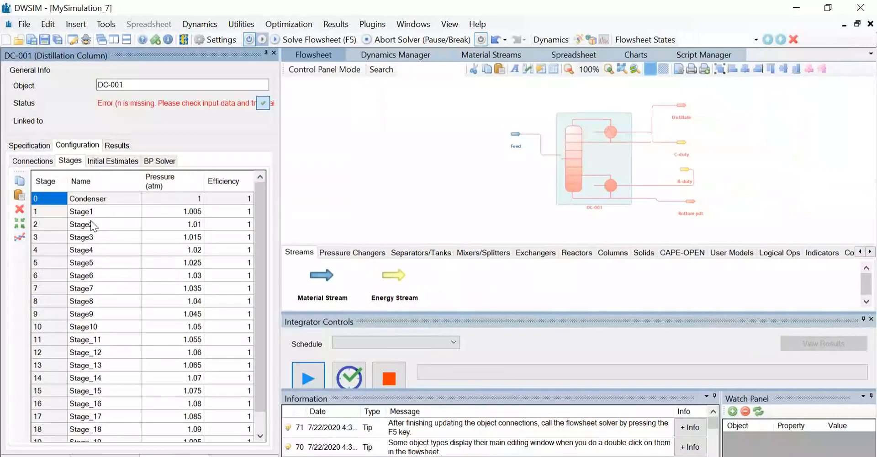
mouse_move(187, 274)
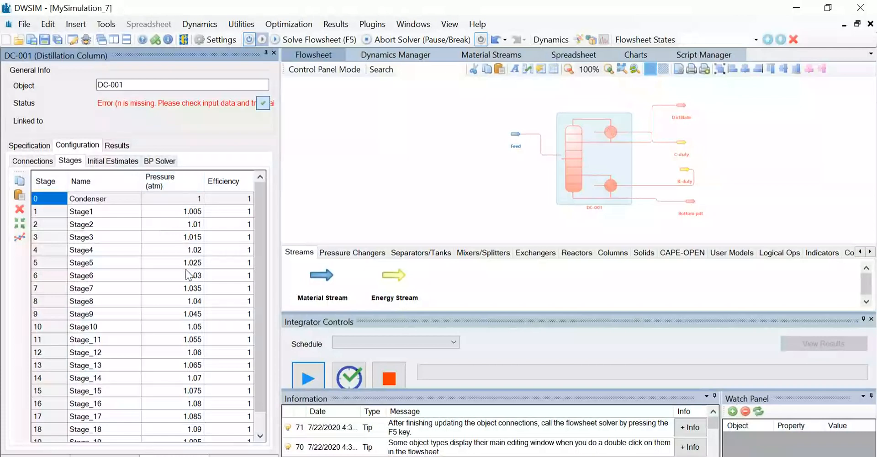
mouse_move(184, 236)
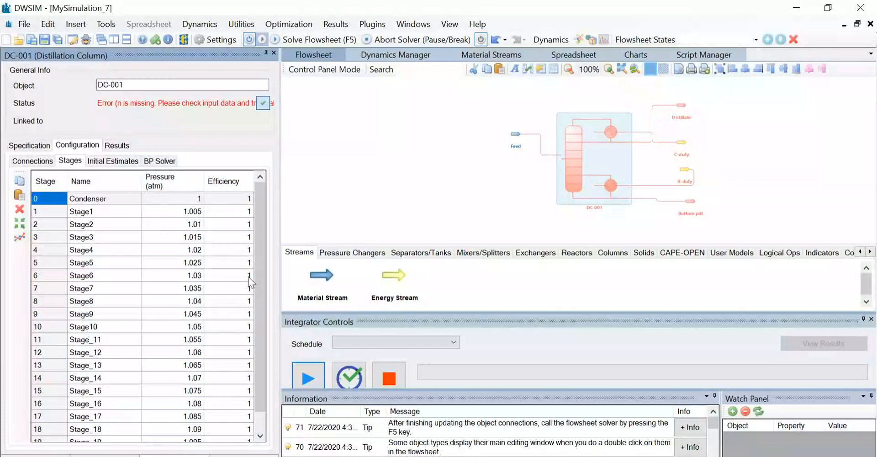
mouse_move(244, 299)
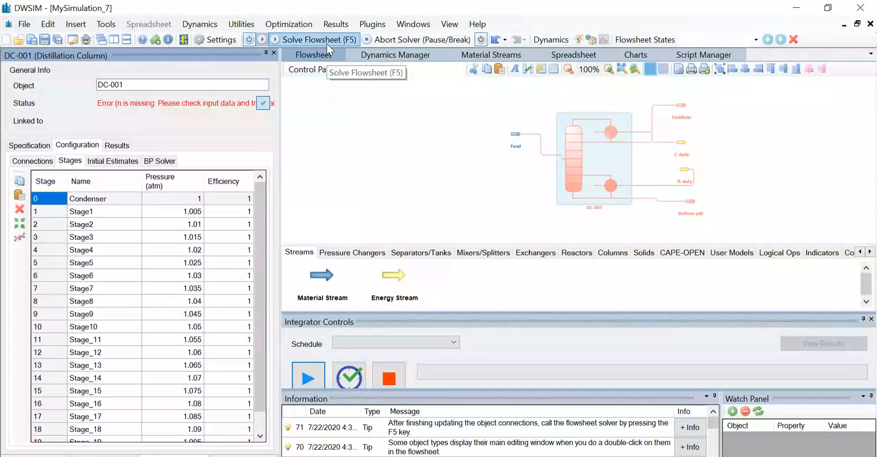
Solve the flowsheet so DC-001 calculates successfully, and view its results.
click(314, 39)
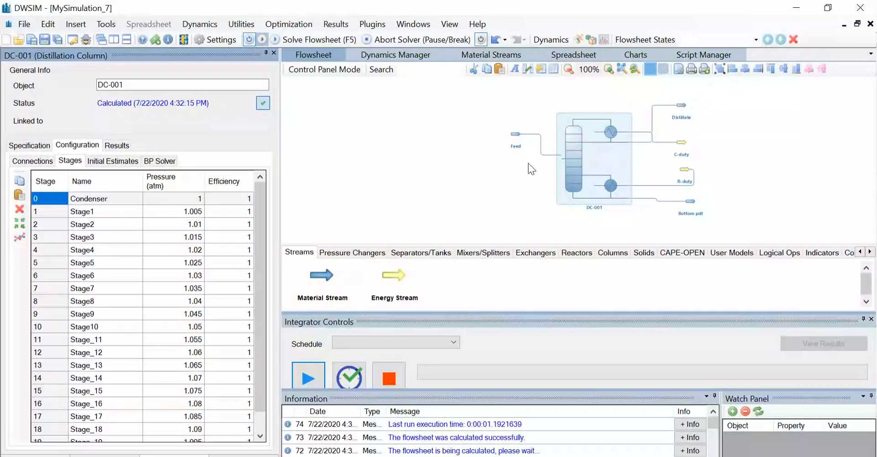
mouse_move(512, 174)
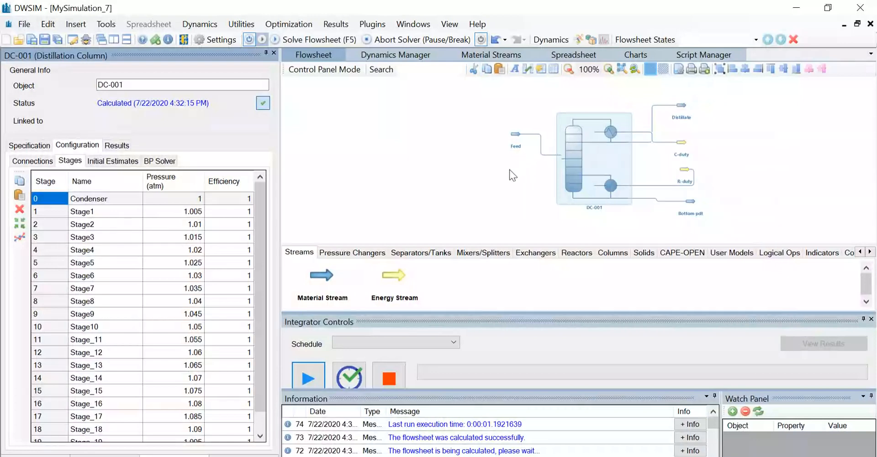
mouse_move(505, 198)
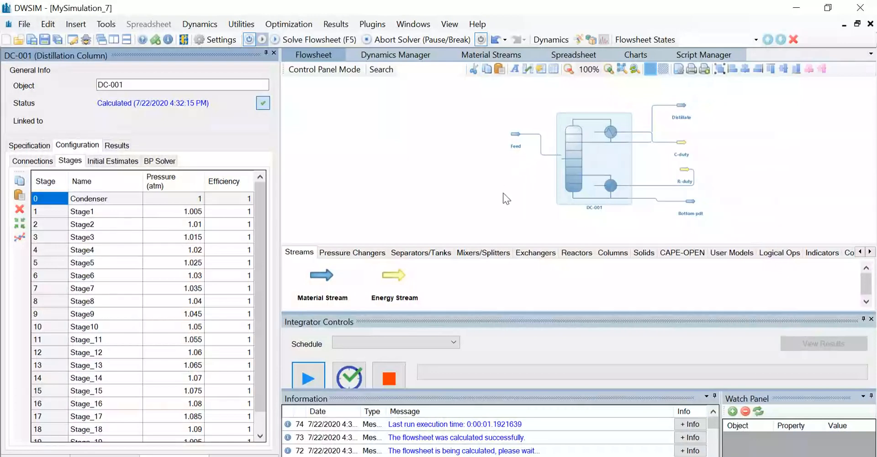
mouse_move(200, 140)
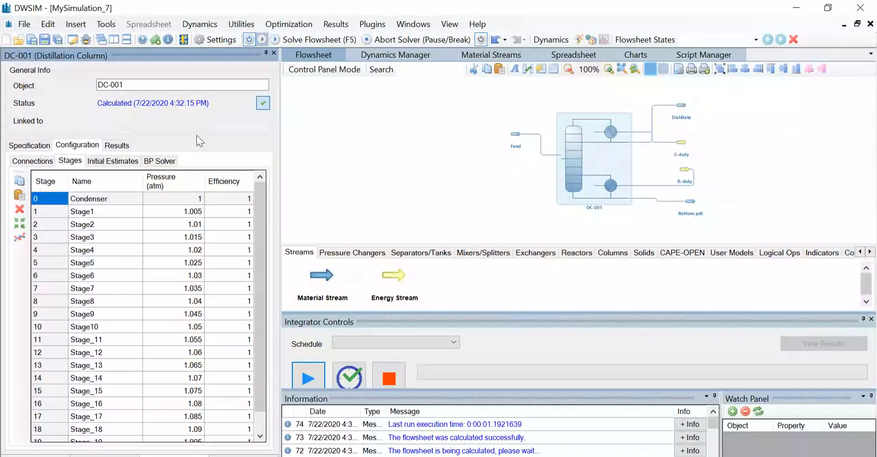
click(116, 145)
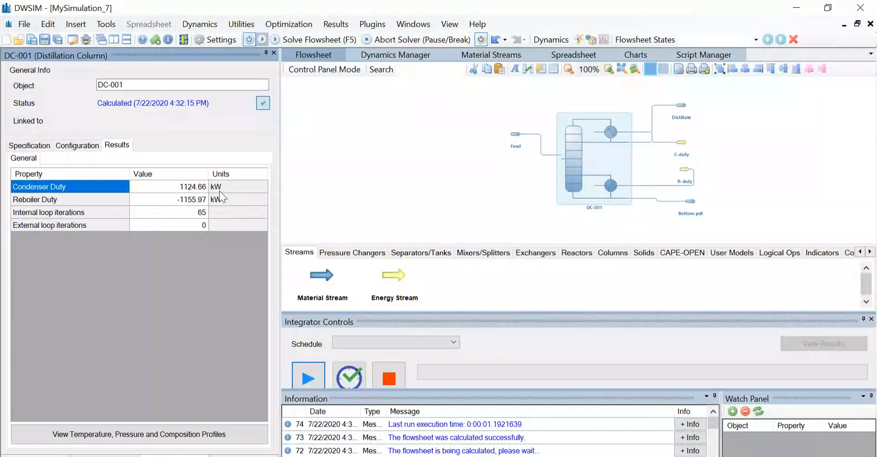
mouse_move(196, 202)
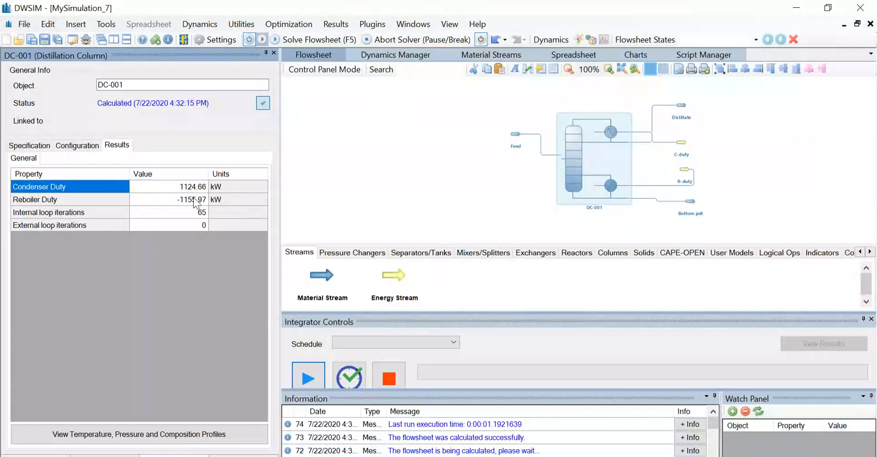
mouse_move(23, 217)
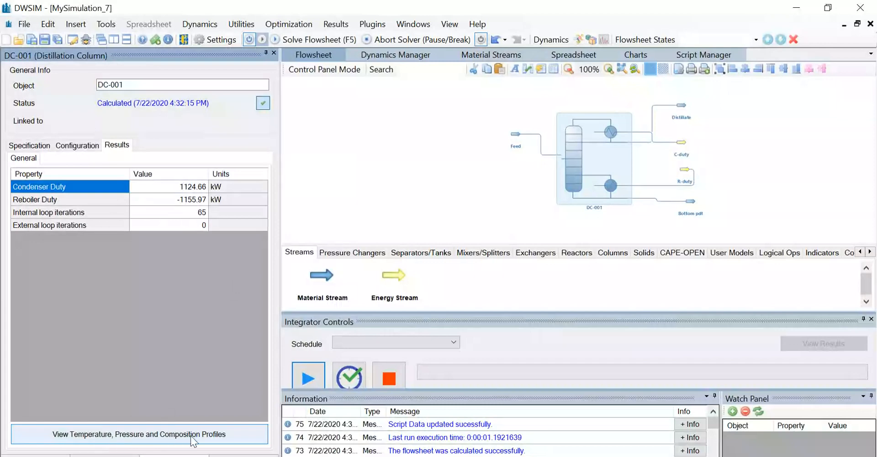
Open DC-001's temperature, pressure and composition profile view.
click(138, 434)
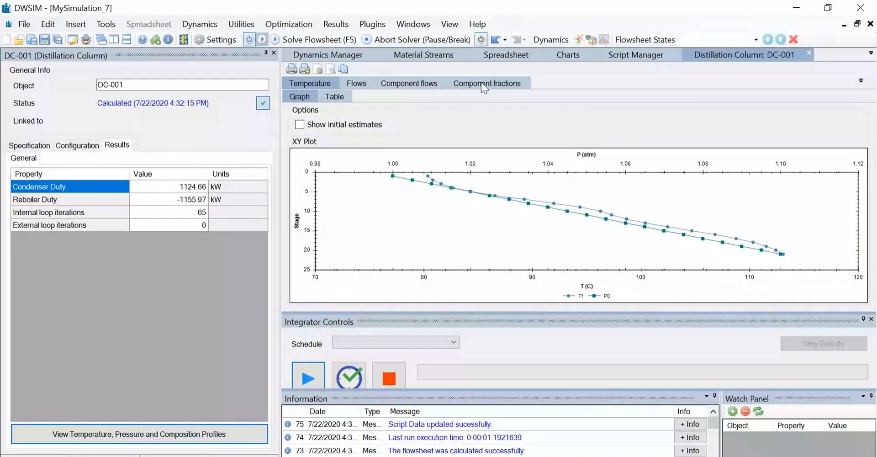
Show DC-001's benzene and toluene vapour and liquid fractions as a per-stage table.
click(488, 83)
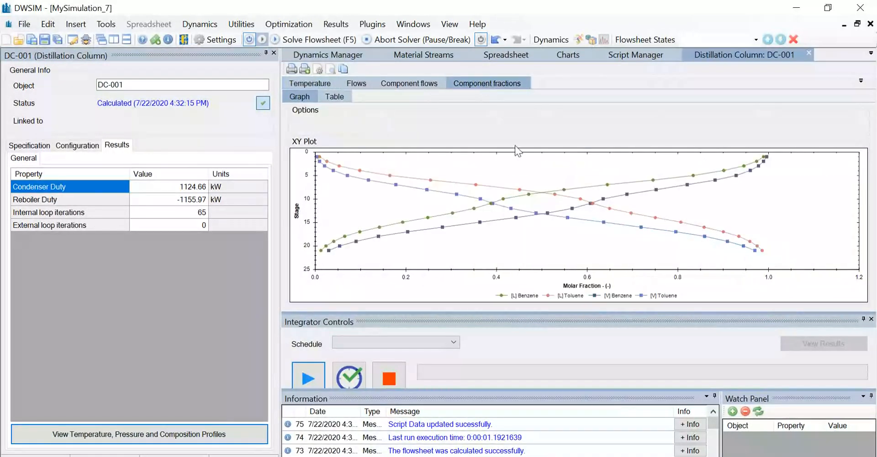
mouse_move(490, 292)
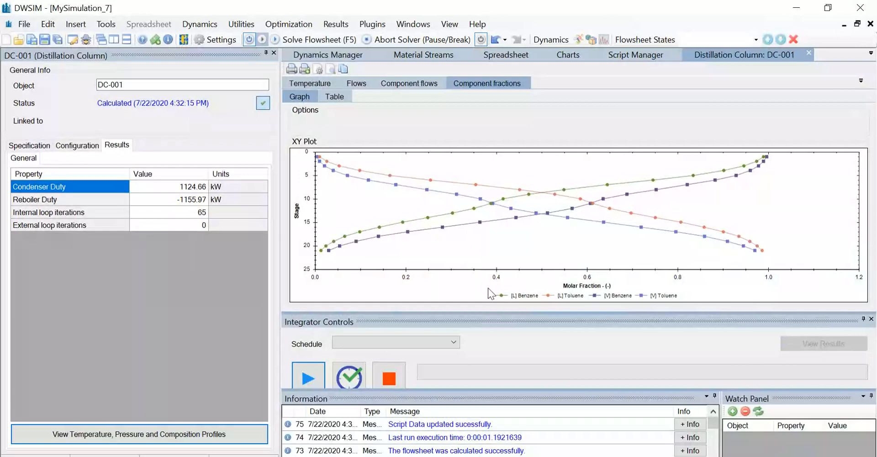
mouse_move(346, 221)
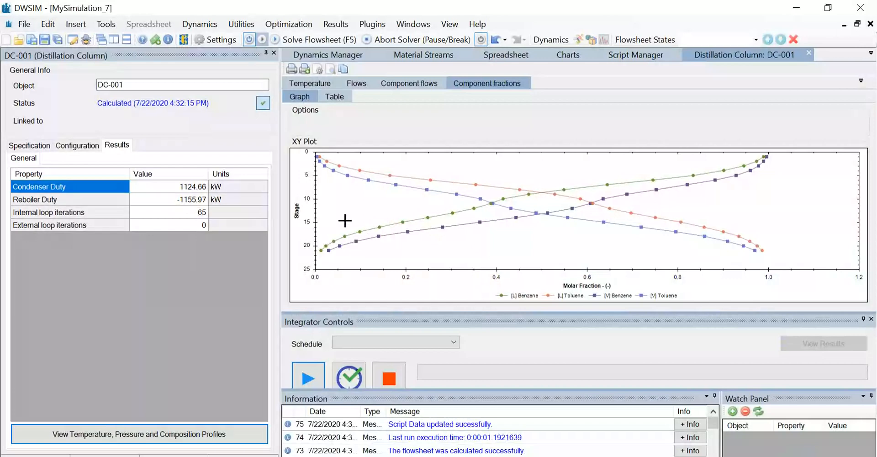
mouse_move(333, 96)
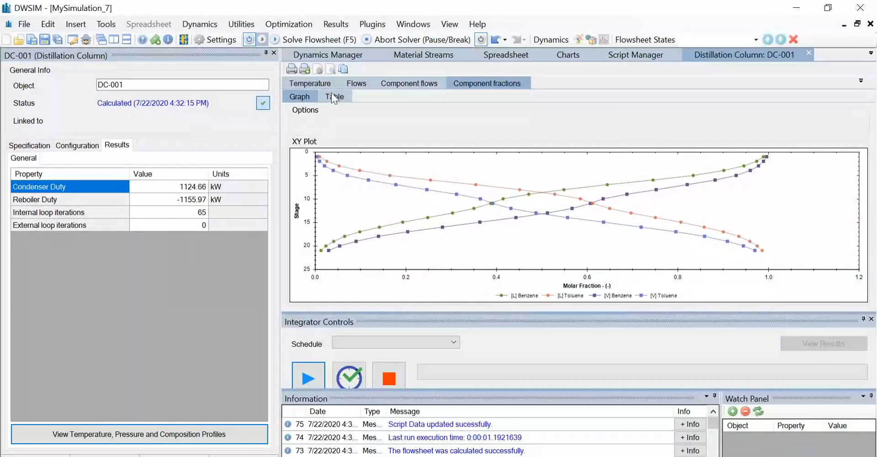
click(334, 96)
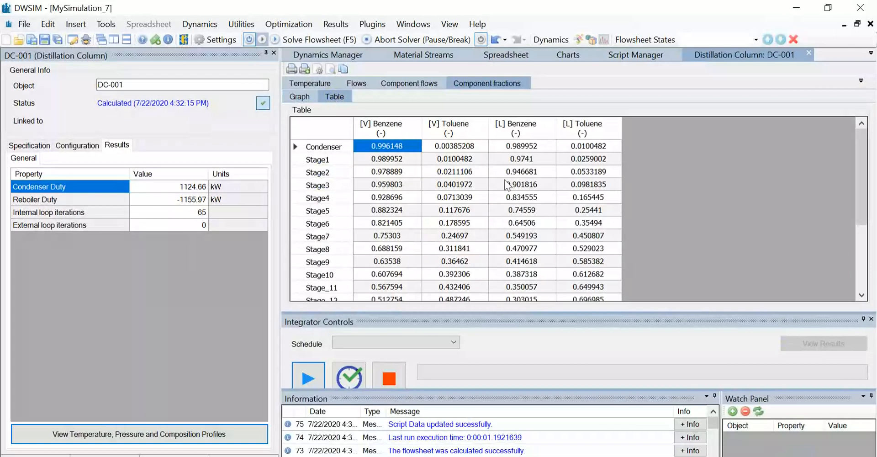